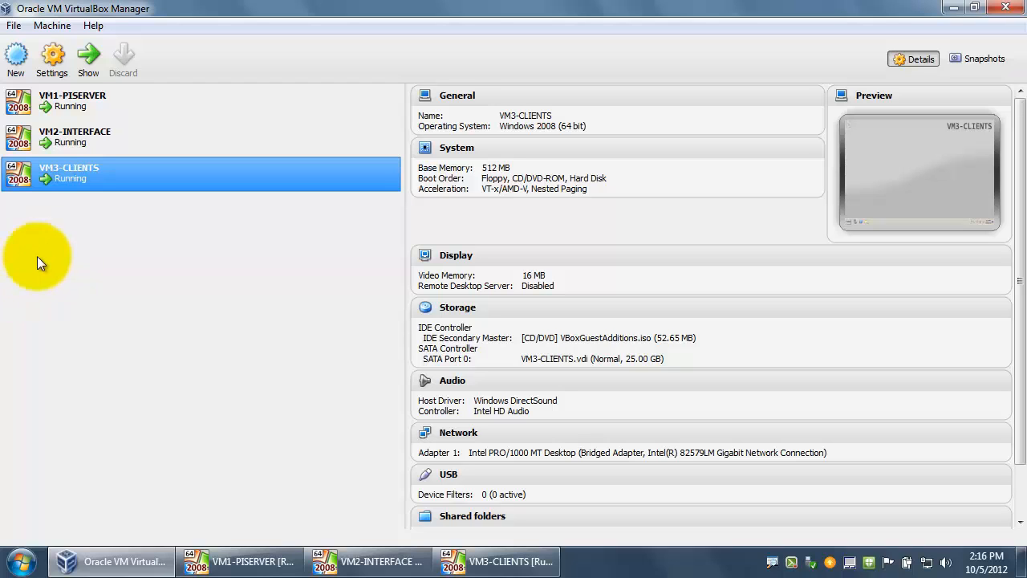
mouse_move(79, 253)
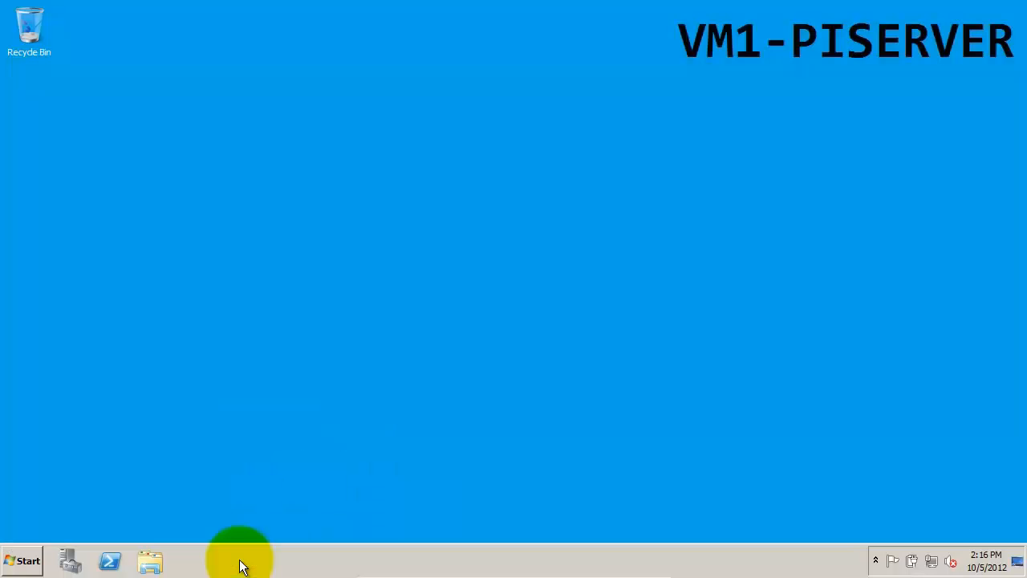
mouse_move(66, 453)
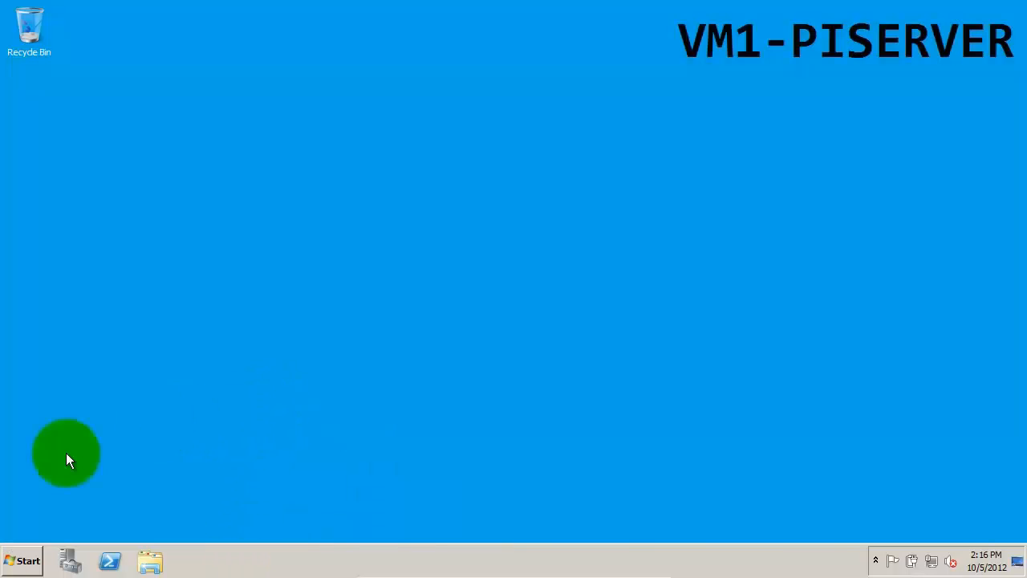
Step: Browse to X:\Installation Files\VM1-PISERVER and select the standalone prerequisites kit
left_click(22, 560)
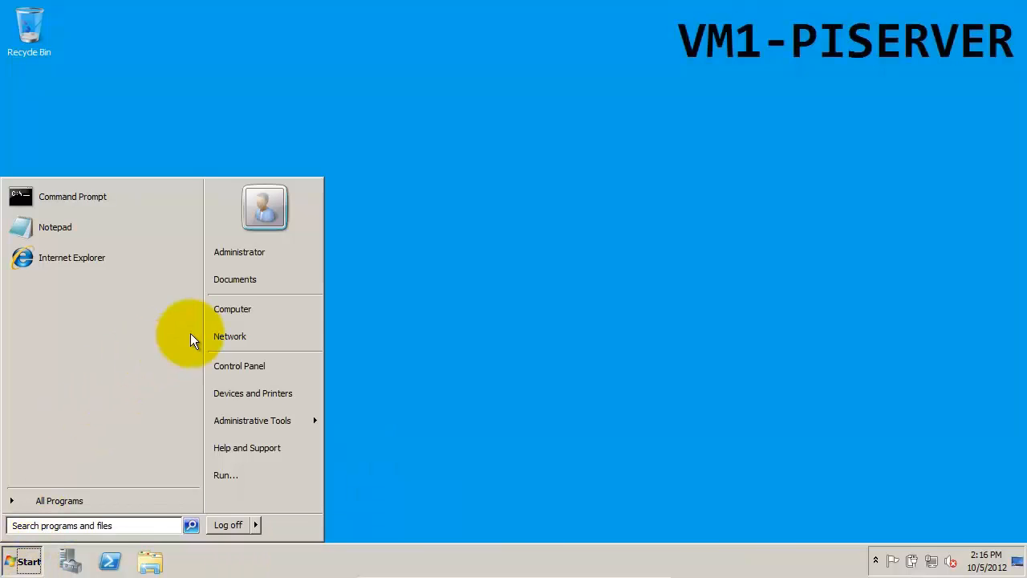
left_click(232, 308)
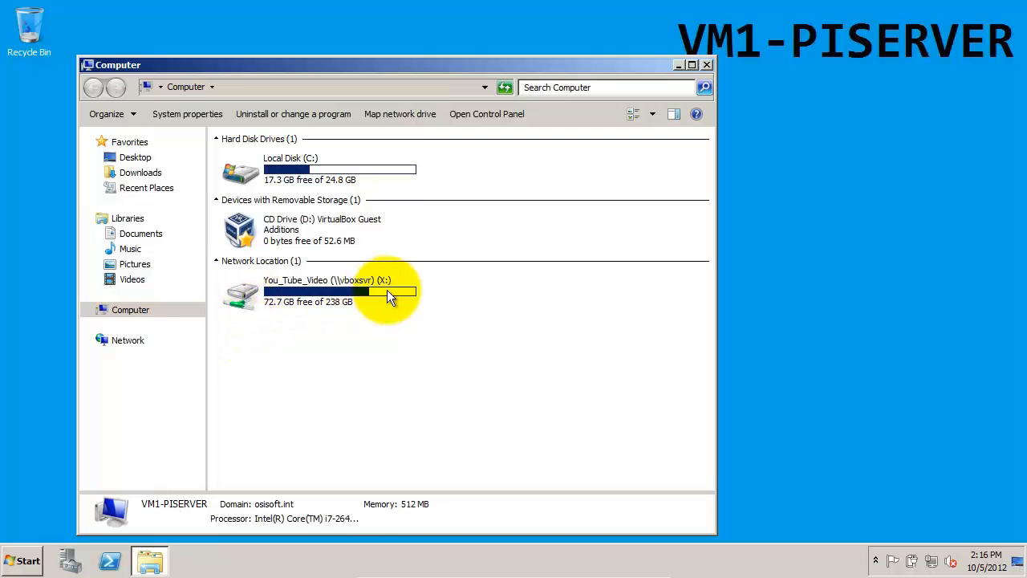
double_click(326, 290)
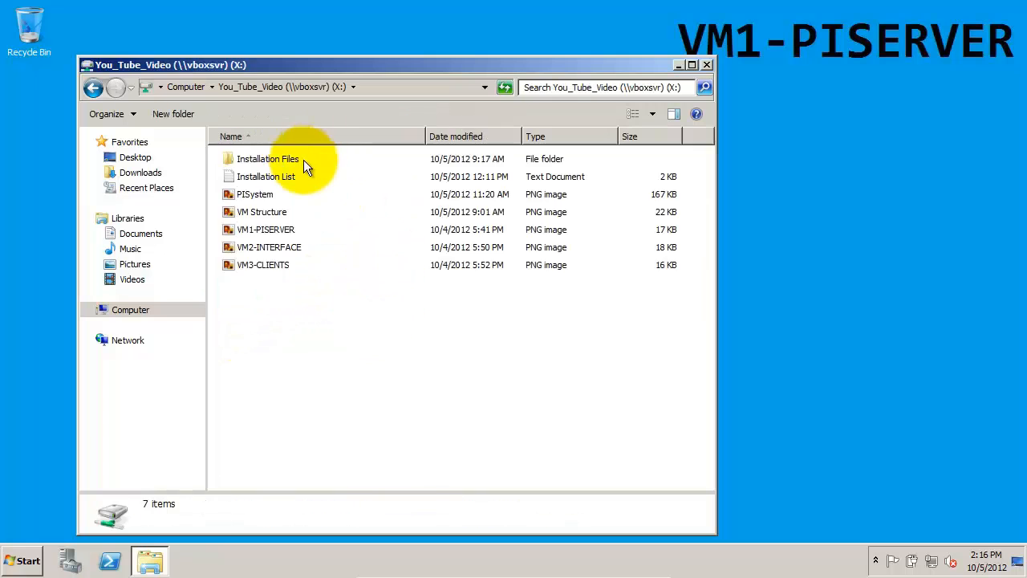
double_click(267, 158)
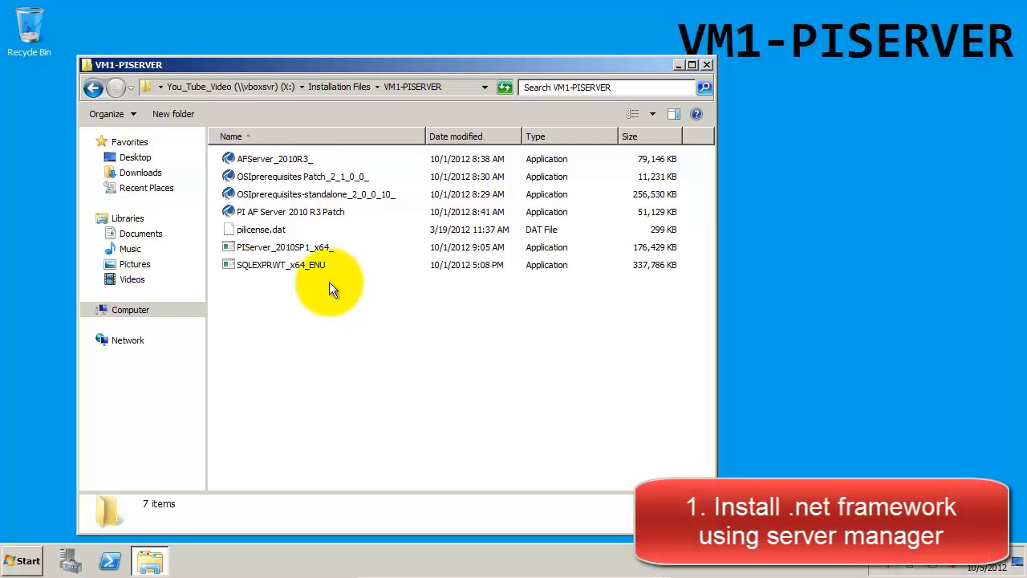
mouse_move(331, 289)
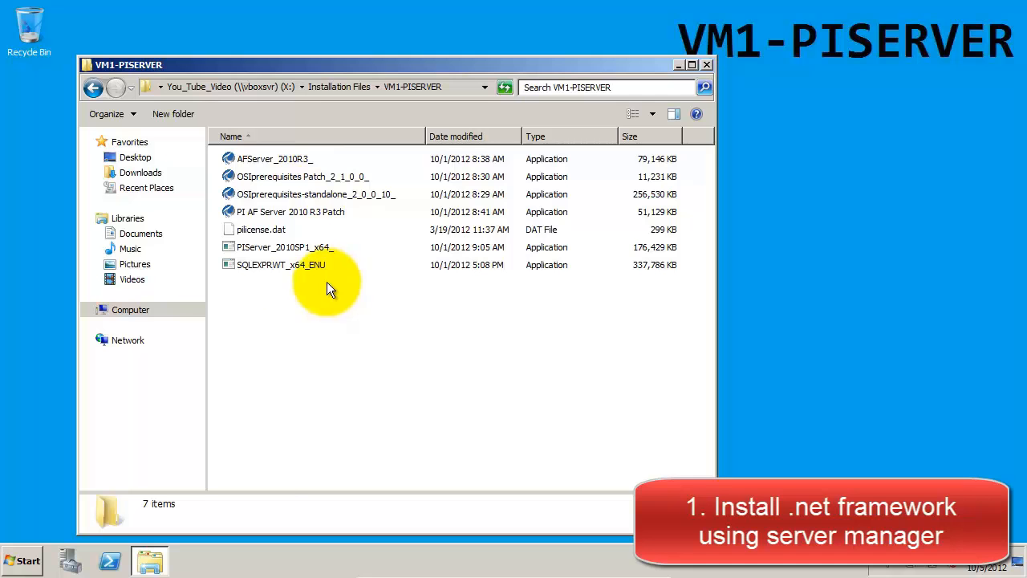
left_click(314, 193)
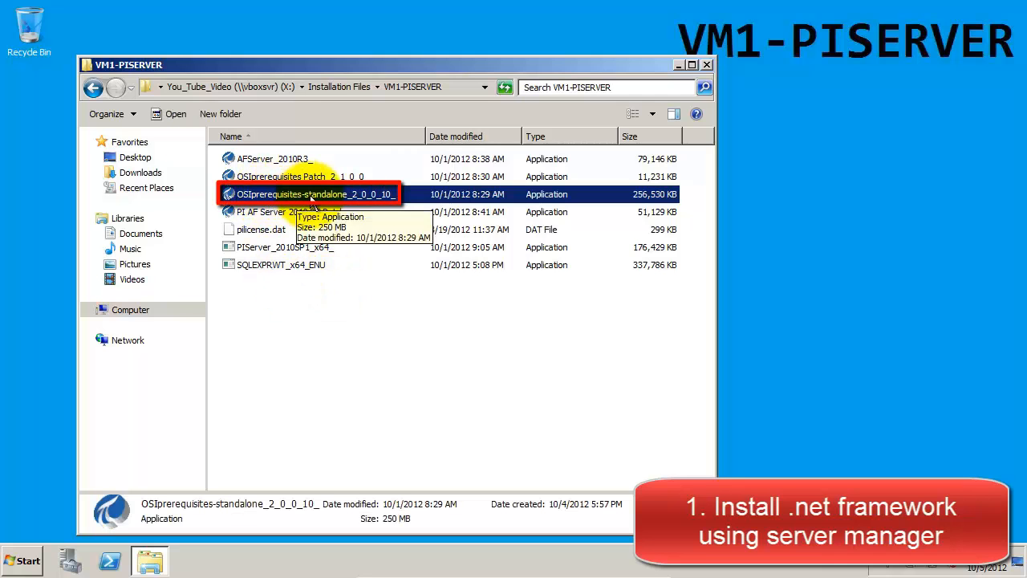
mouse_move(71, 560)
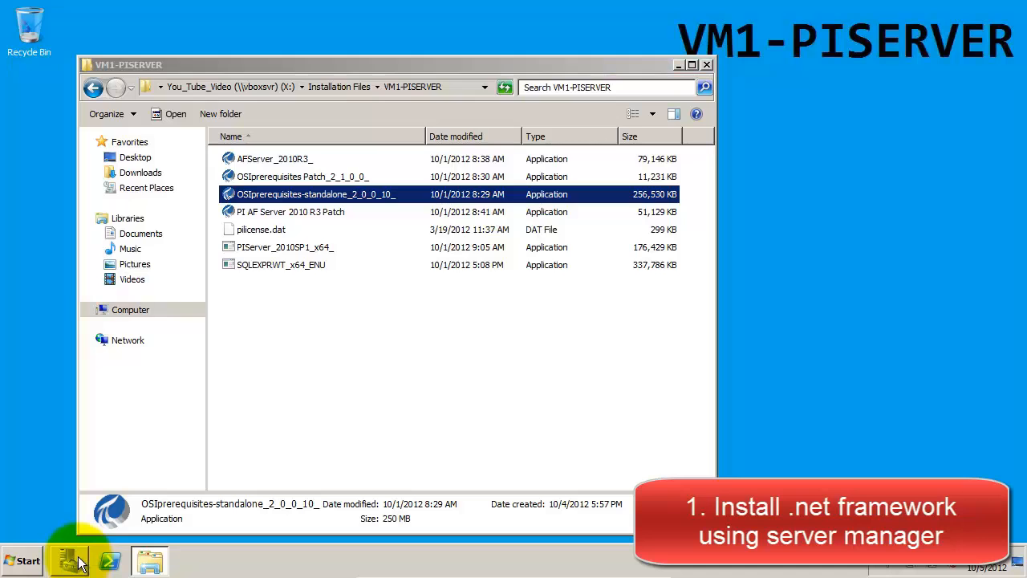
Step: Add the .NET Framework 3.5.1 Features through Server Manager's Add Features Wizard
left_click(68, 559)
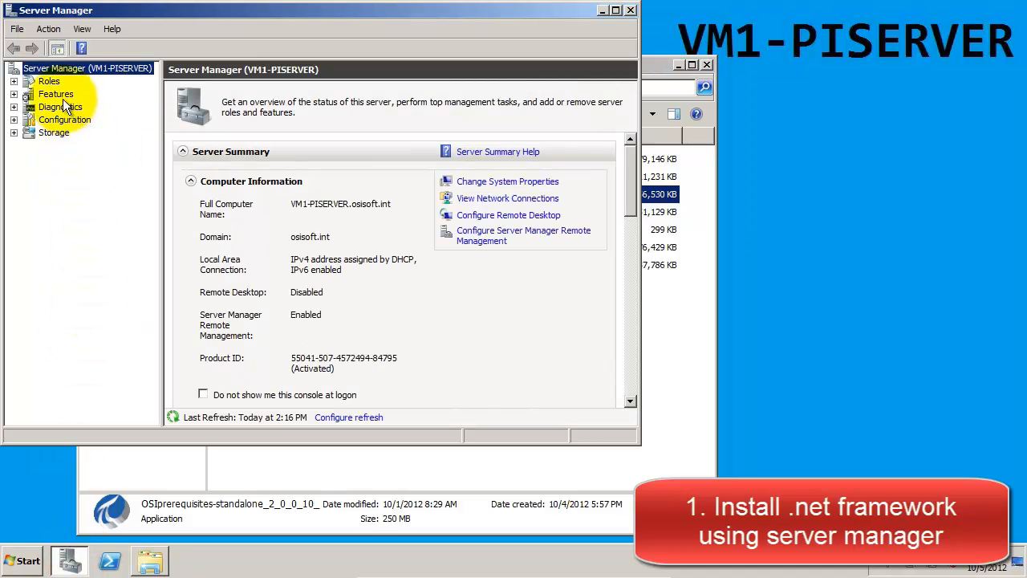
left_click(55, 94)
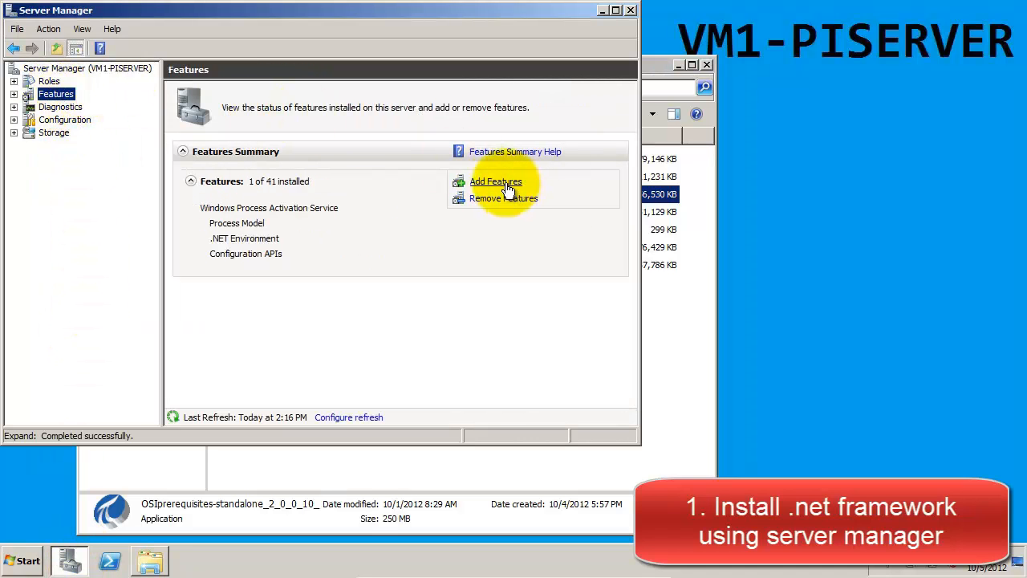
left_click(495, 182)
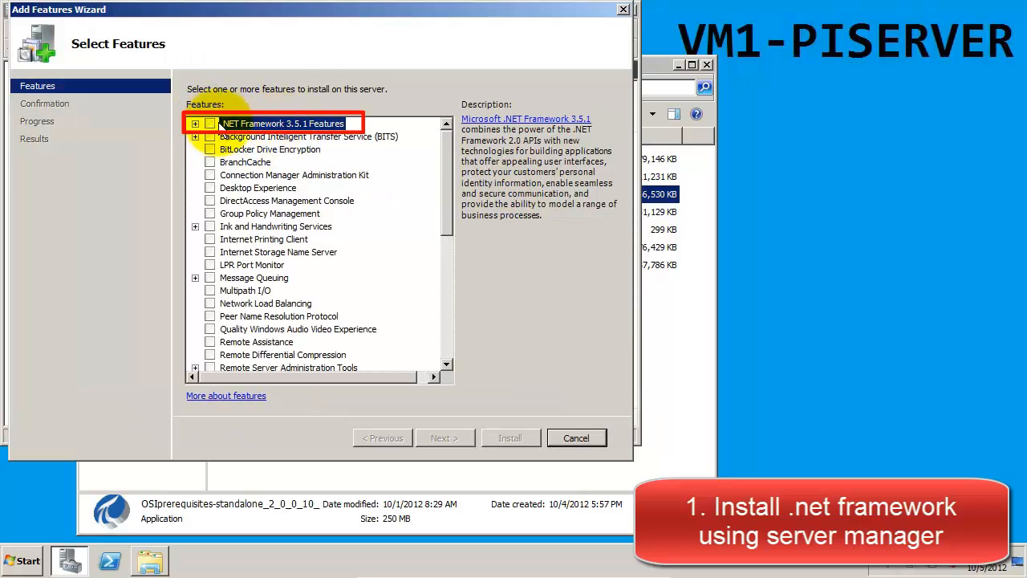
left_click(209, 123)
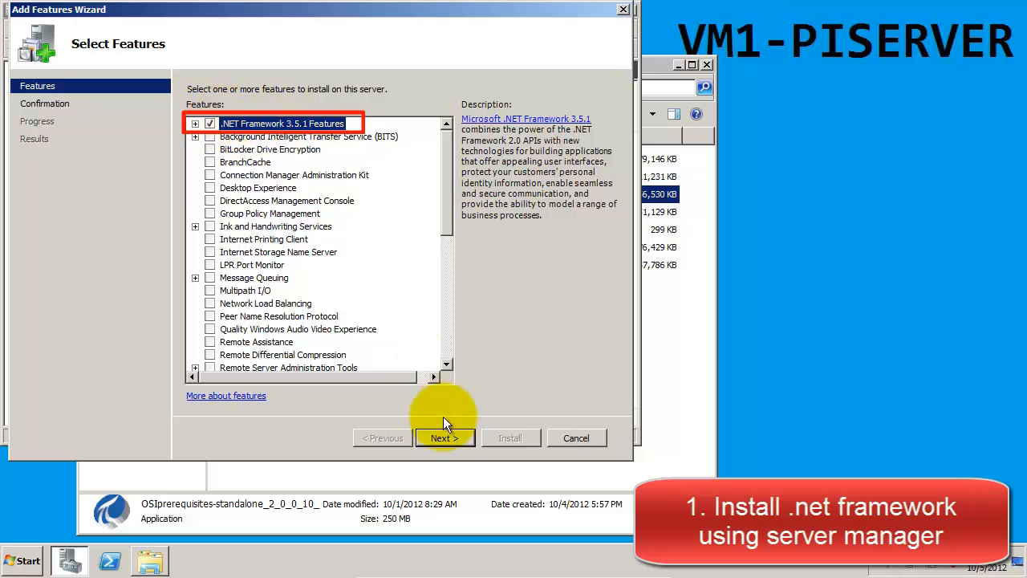
left_click(444, 437)
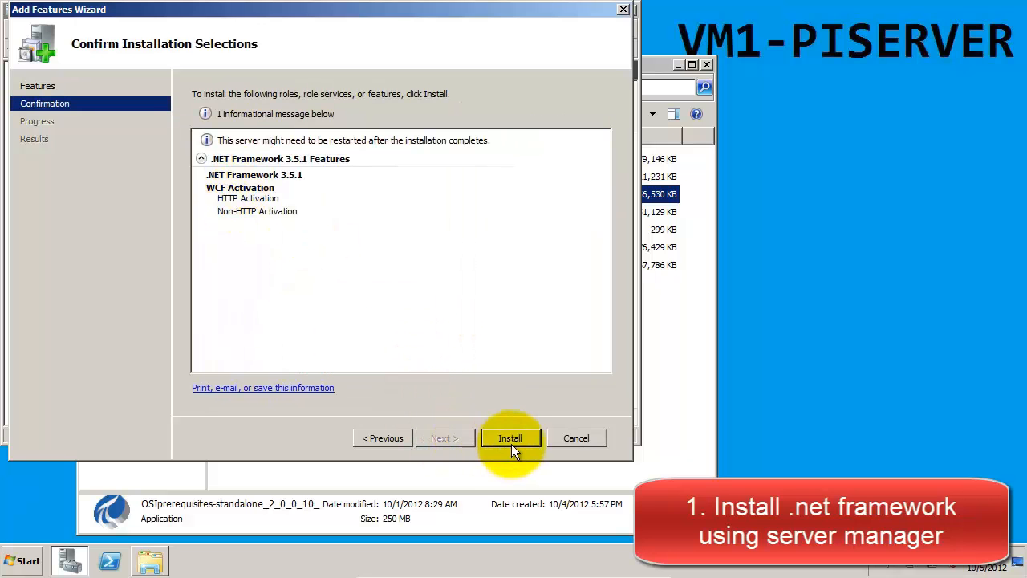
left_click(509, 437)
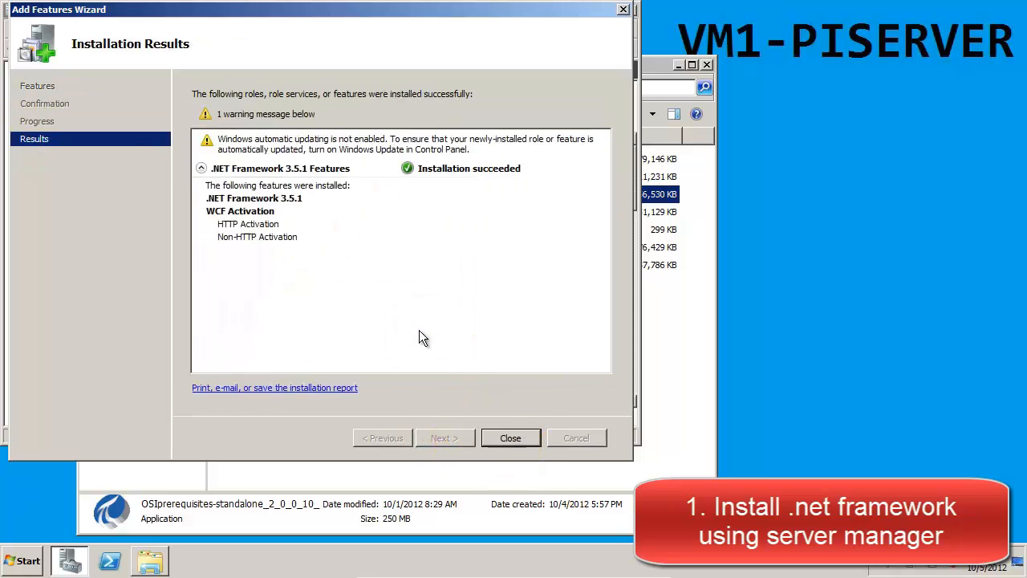
left_click(510, 437)
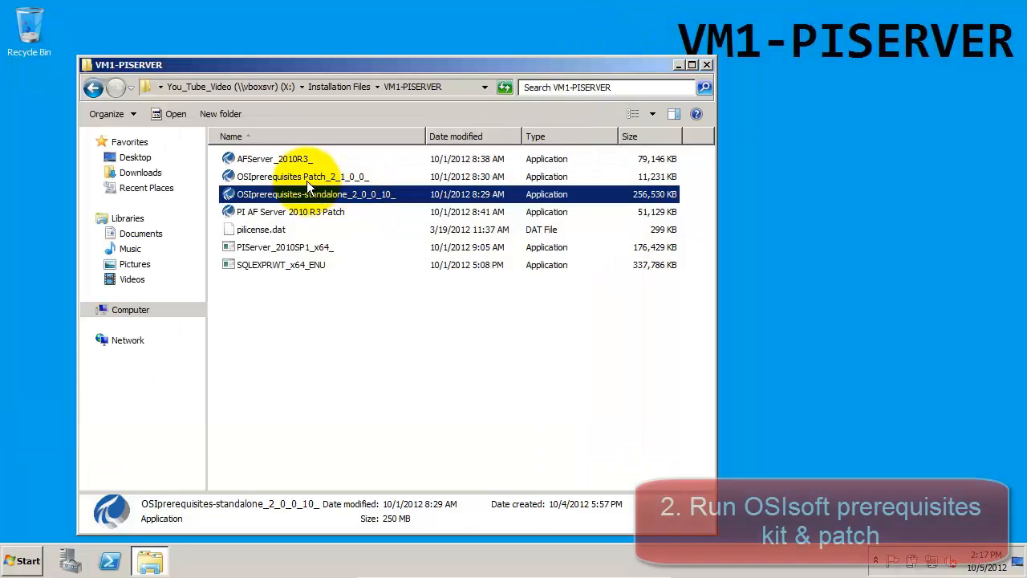
double_click(315, 193)
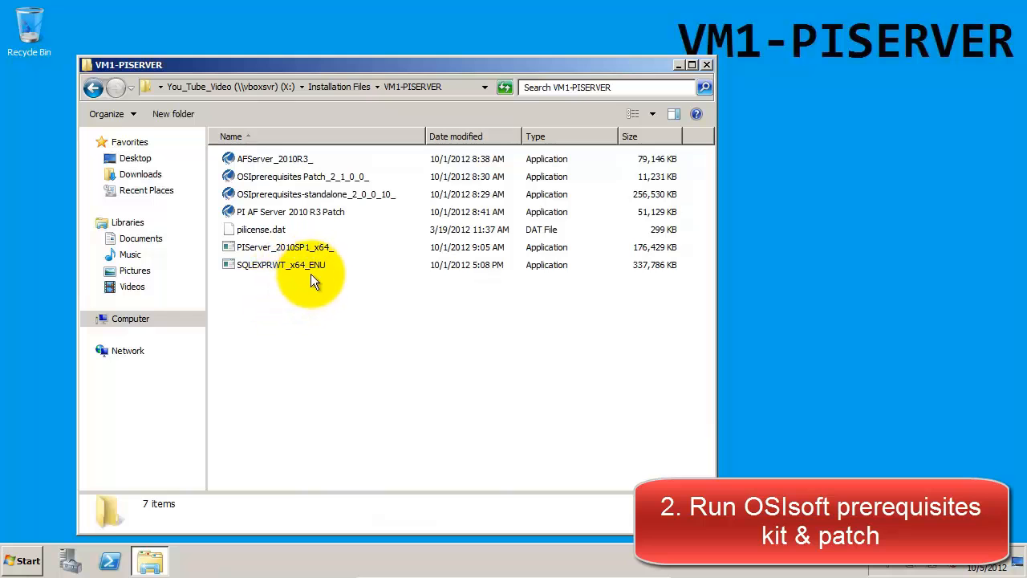
Step: Run SQLEXPRWT_x64_ENU as a new install with default features and the SQLExpress instance
left_click(280, 265)
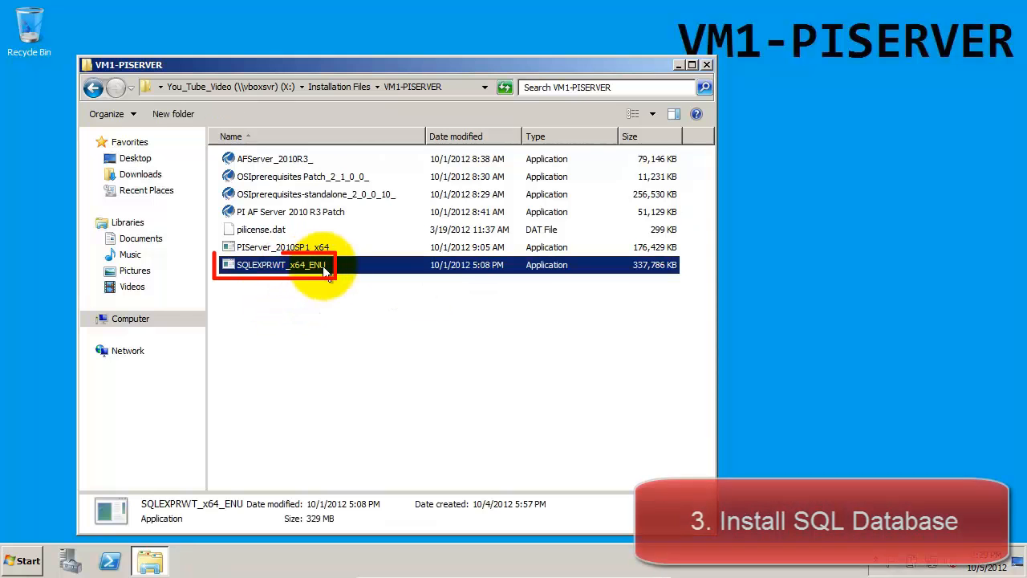
double_click(280, 265)
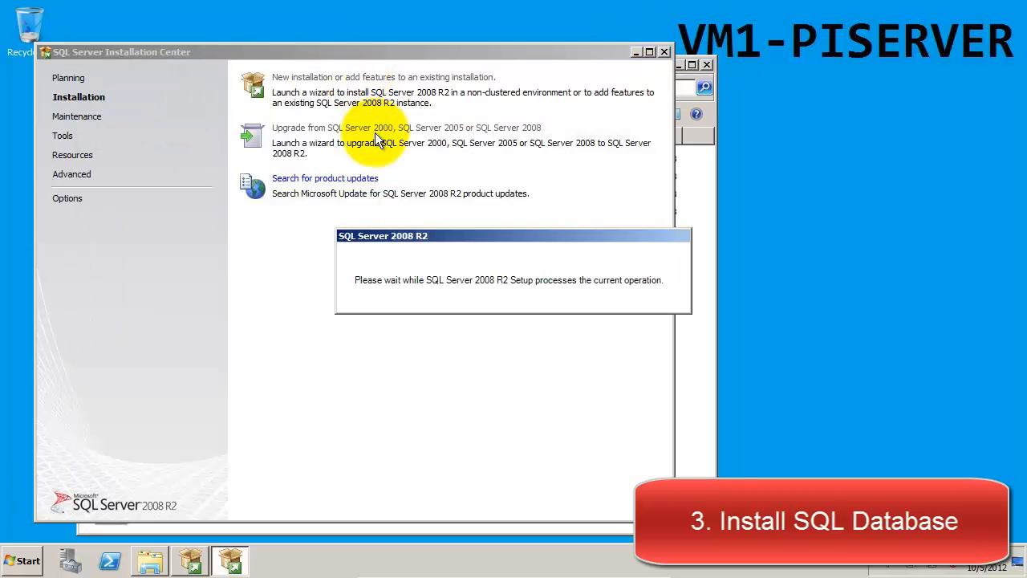
left_click(615, 510)
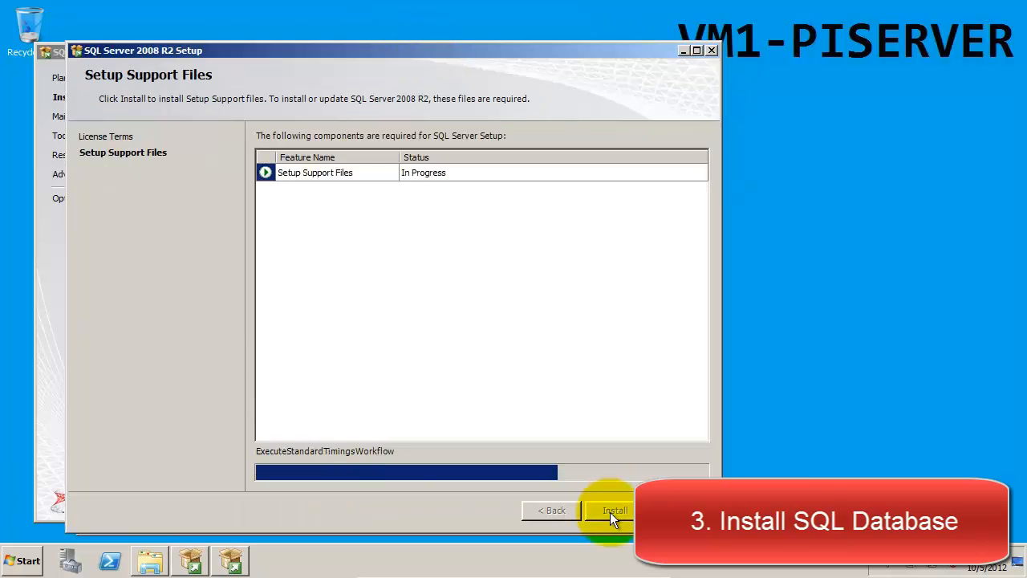
left_click(614, 510)
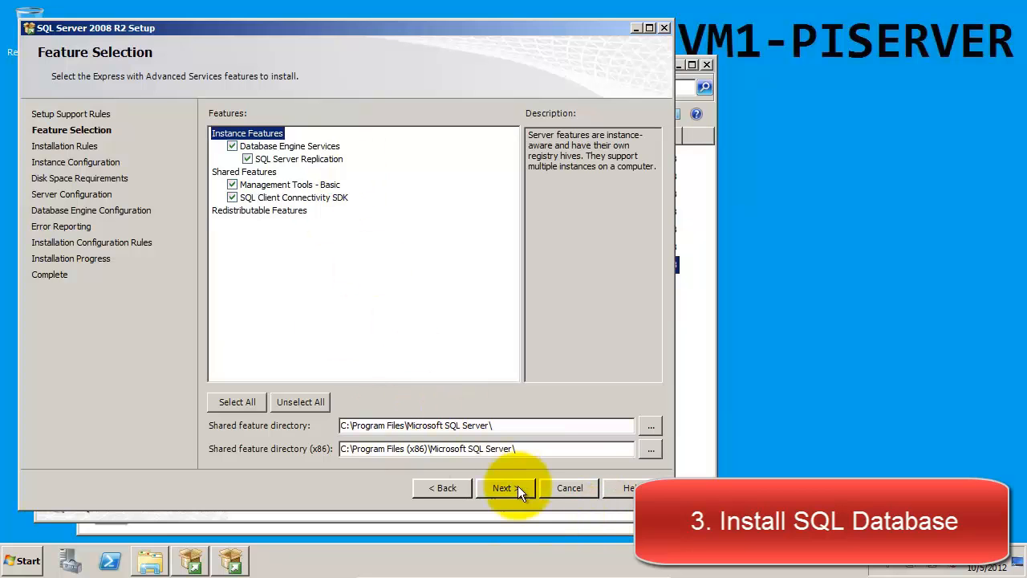
left_click(504, 487)
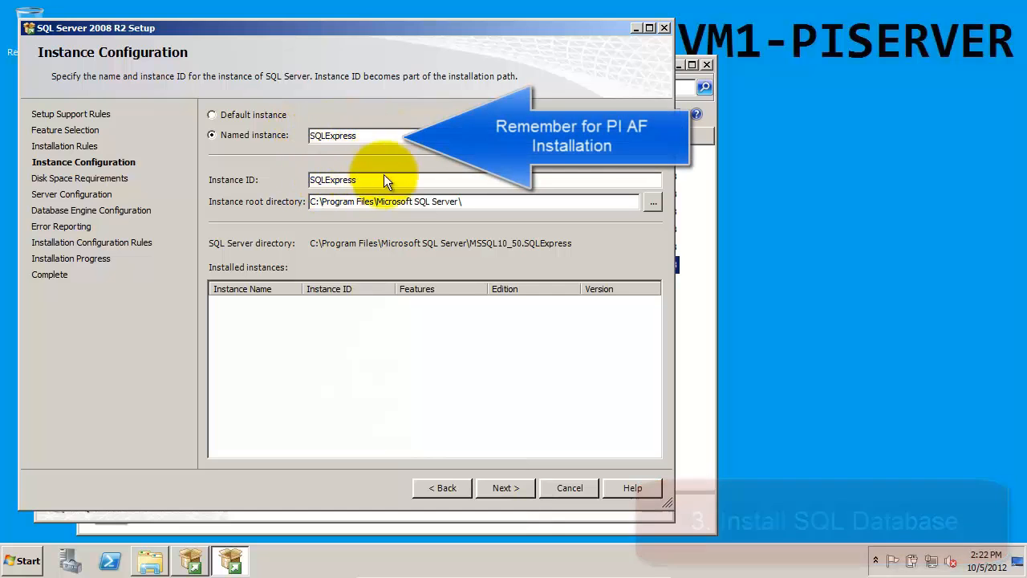
mouse_move(437, 293)
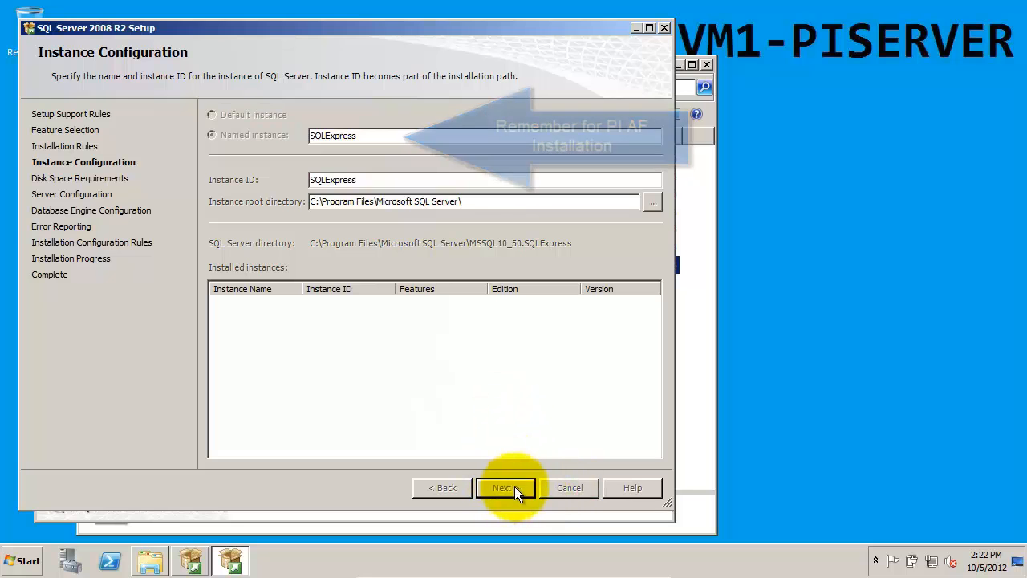
left_click(504, 487)
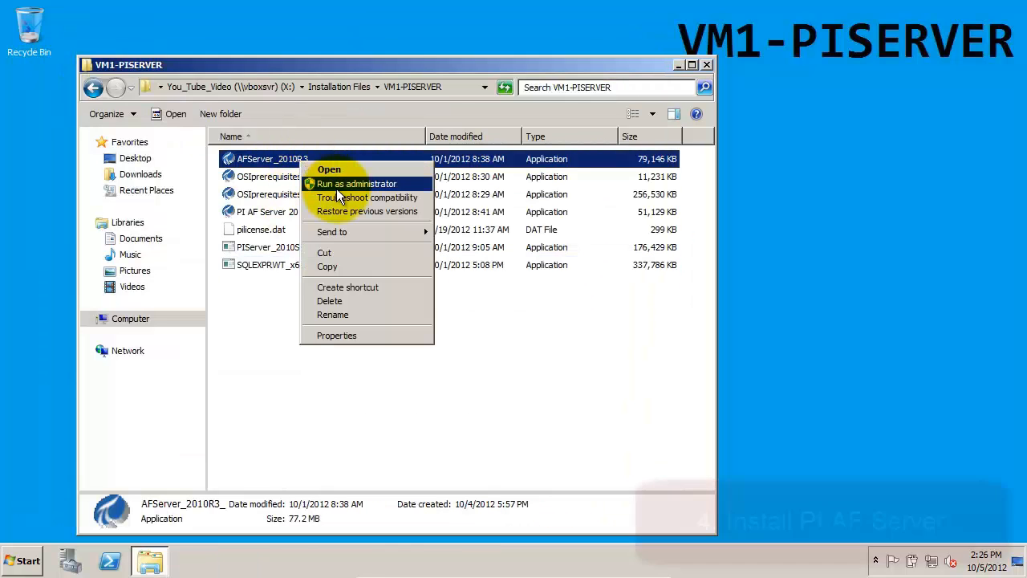
Step: Run the AFServer_2010R3 kit as administrator, unzip it, and restart for .NET Framework 4
left_click(356, 183)
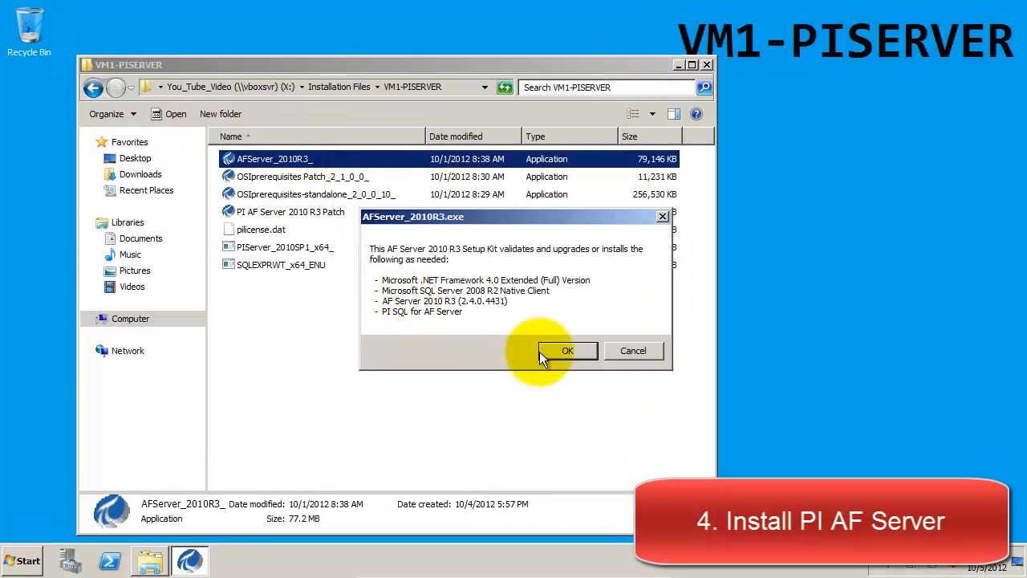
left_click(567, 350)
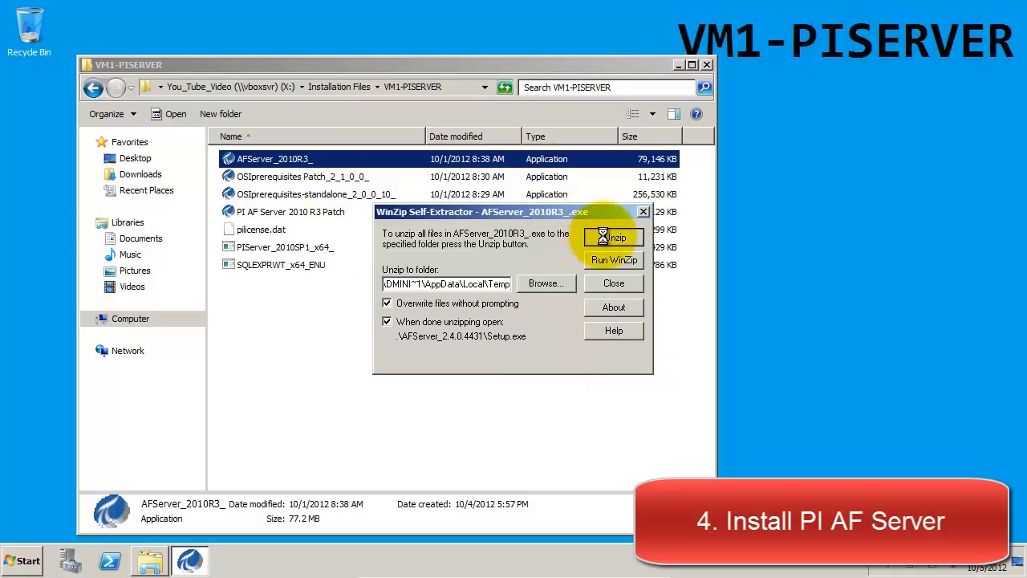
left_click(613, 236)
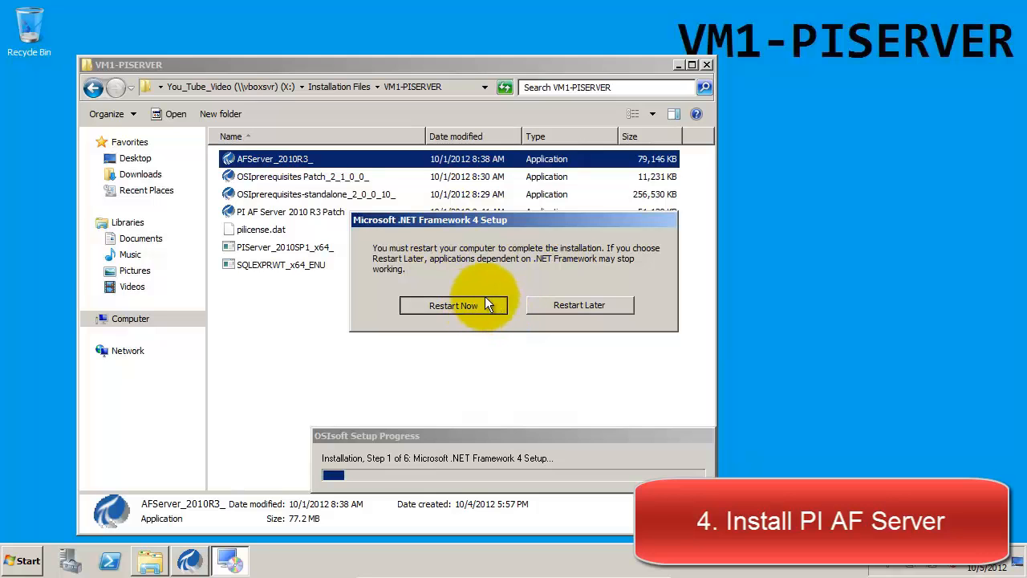
left_click(453, 305)
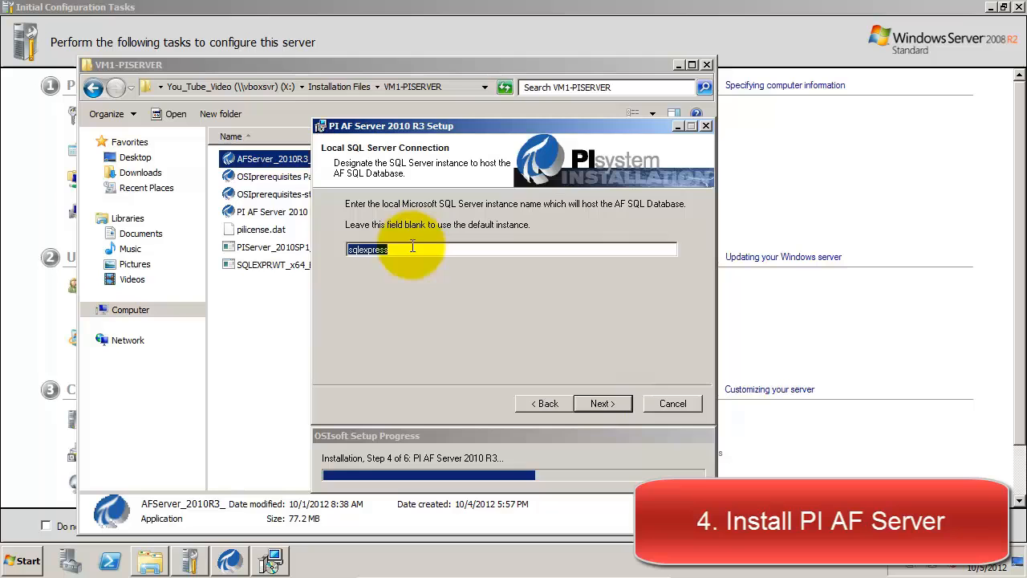
mouse_move(372, 265)
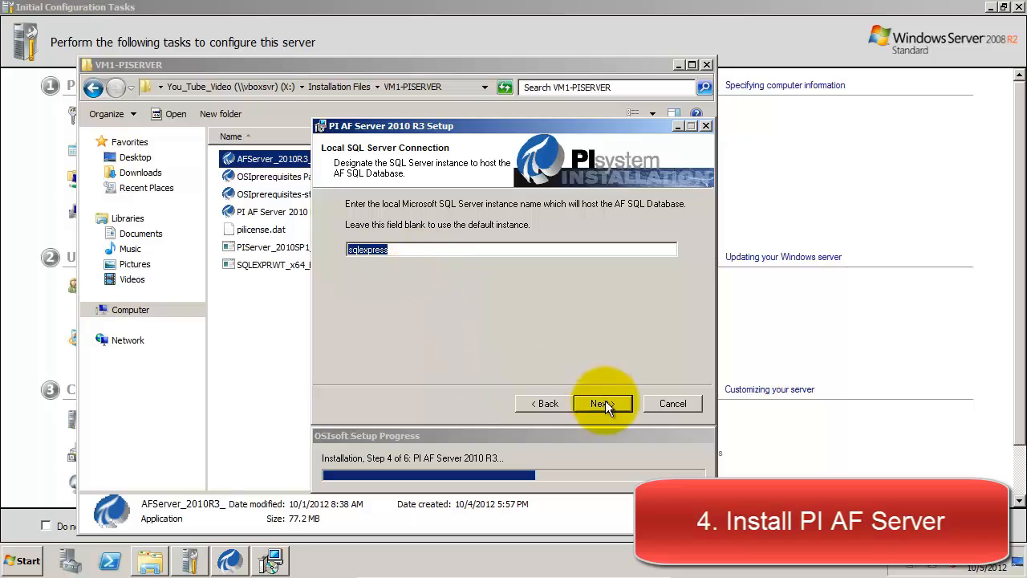
Step: Keep sqlexpress as the local SQL Server instance for the AF database
left_click(598, 403)
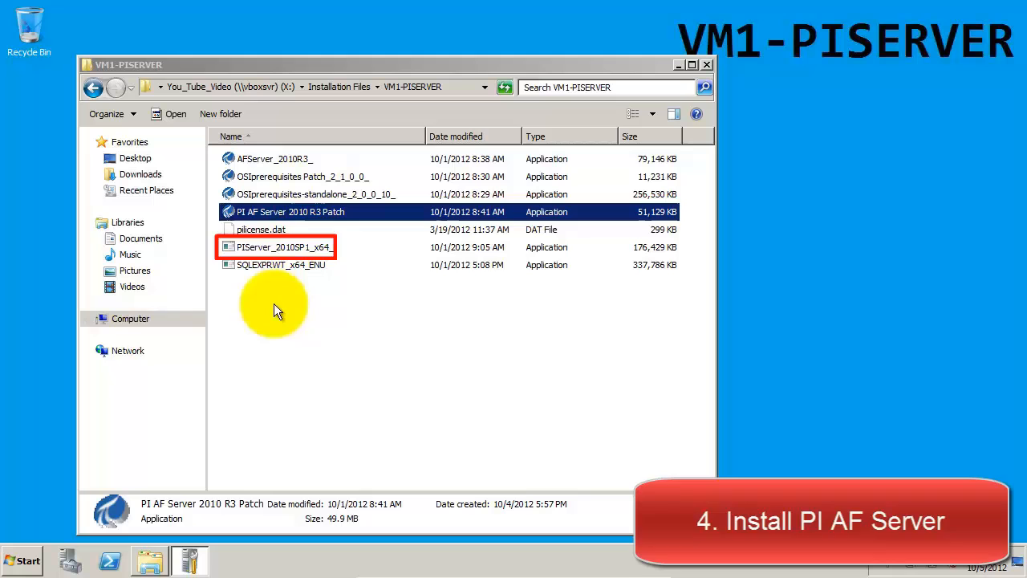
Step: Launch PIServer_2010SP1_x64_ as administrator and begin PI Server setup
right_click(284, 246)
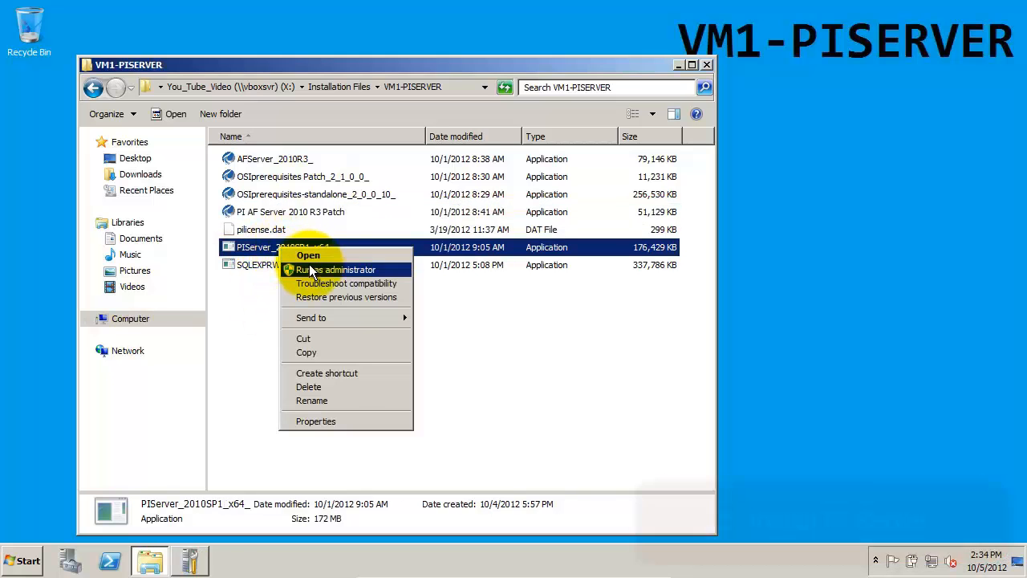
left_click(335, 270)
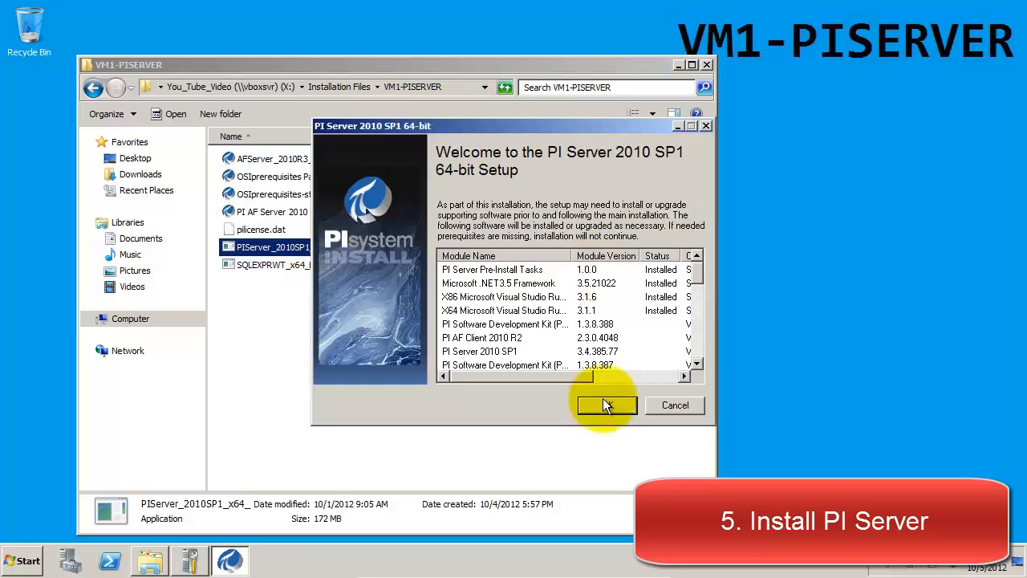
left_click(606, 405)
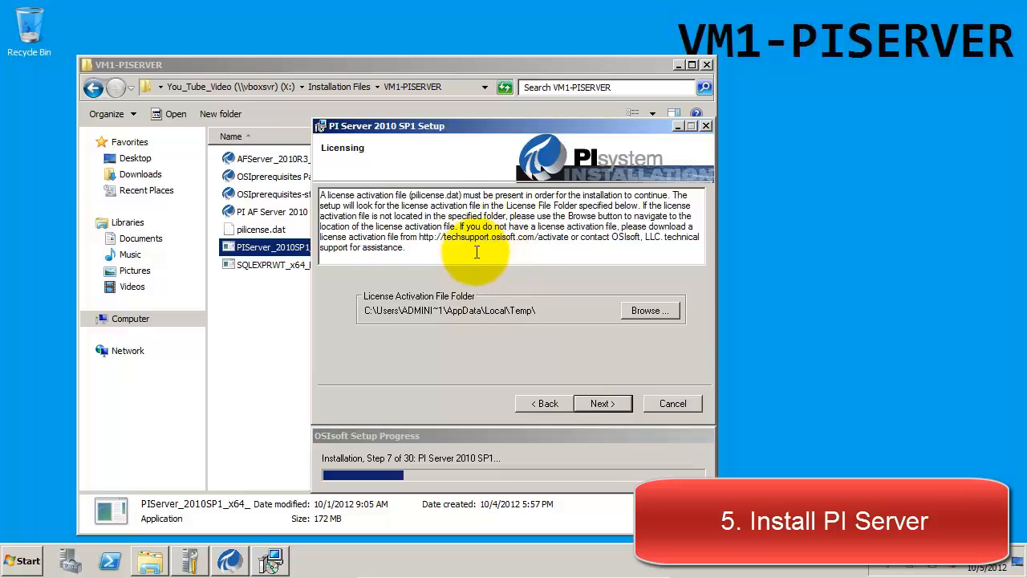
mouse_move(586, 255)
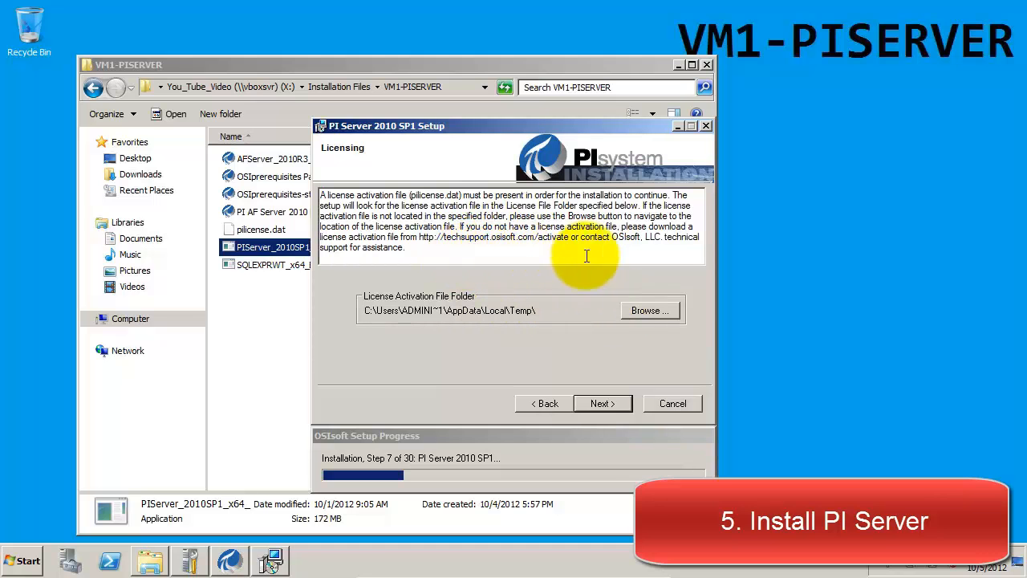
Step: Set the license activation file folder to X:\Installation Files\VM1-PISERVER
left_click(649, 310)
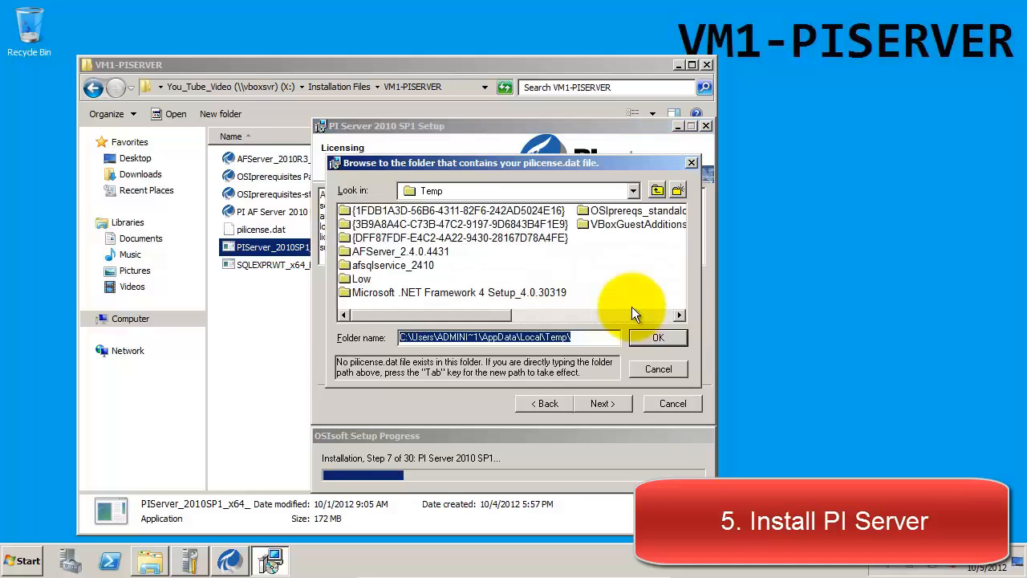
left_click(633, 190)
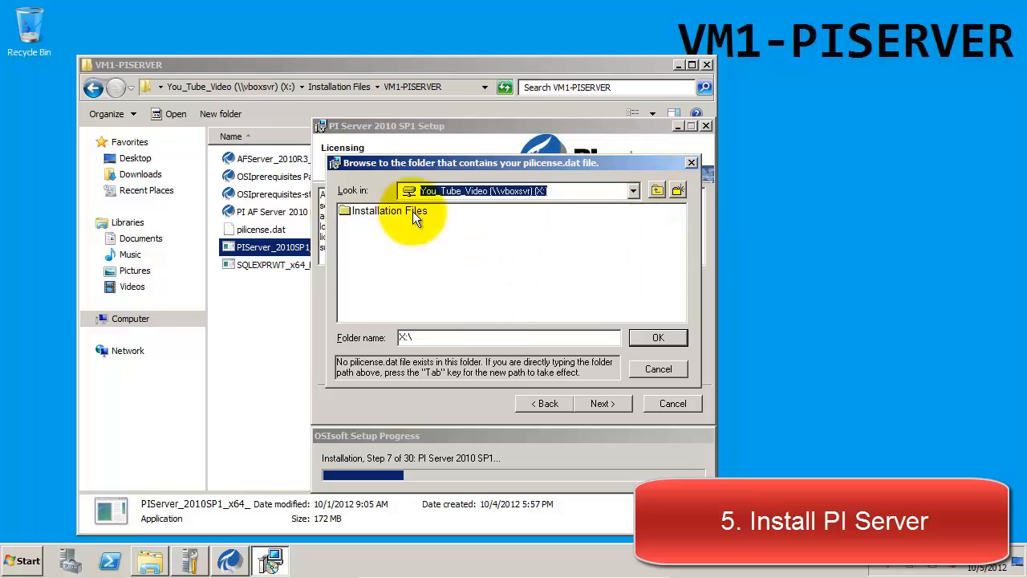
double_click(388, 210)
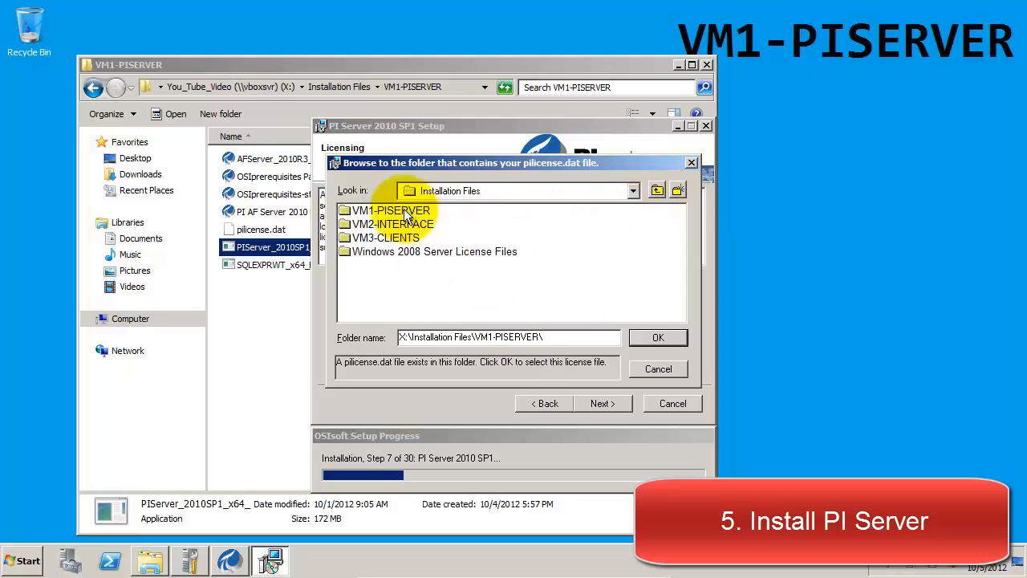
left_click(657, 337)
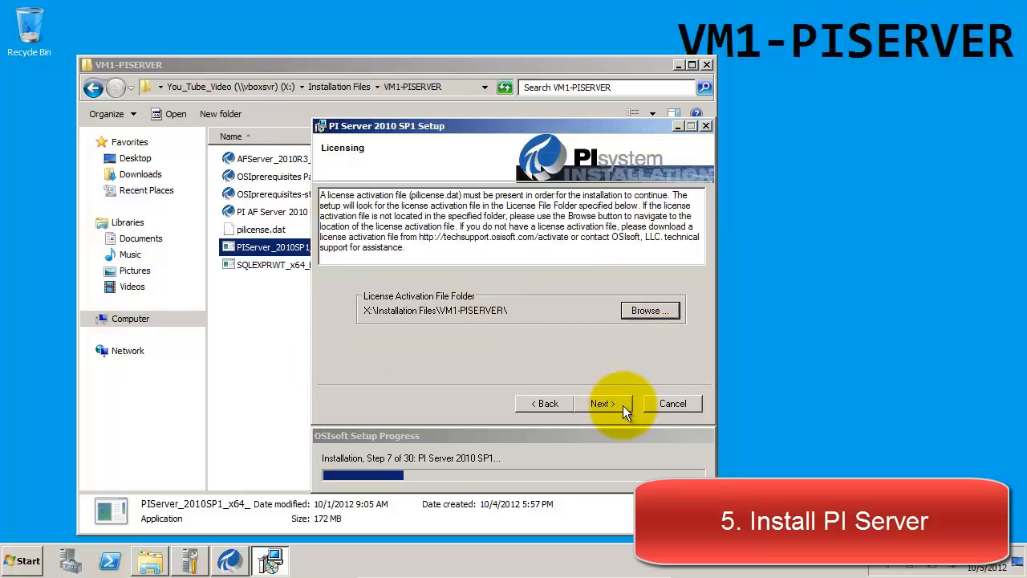
Step: Pass the Licensing page and validate the connection to AF server VM1-PISERVER
left_click(601, 403)
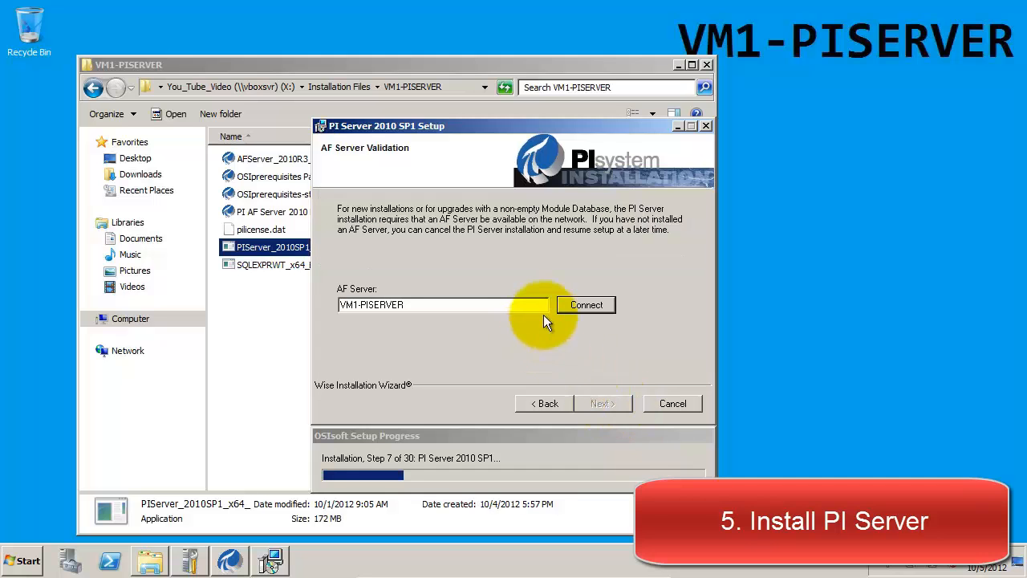
mouse_move(457, 316)
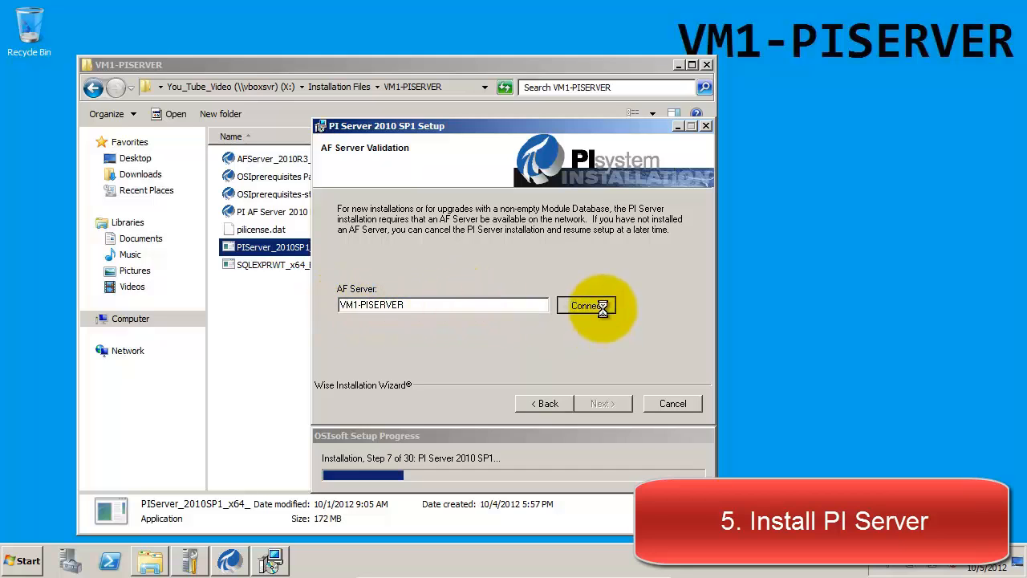
left_click(585, 306)
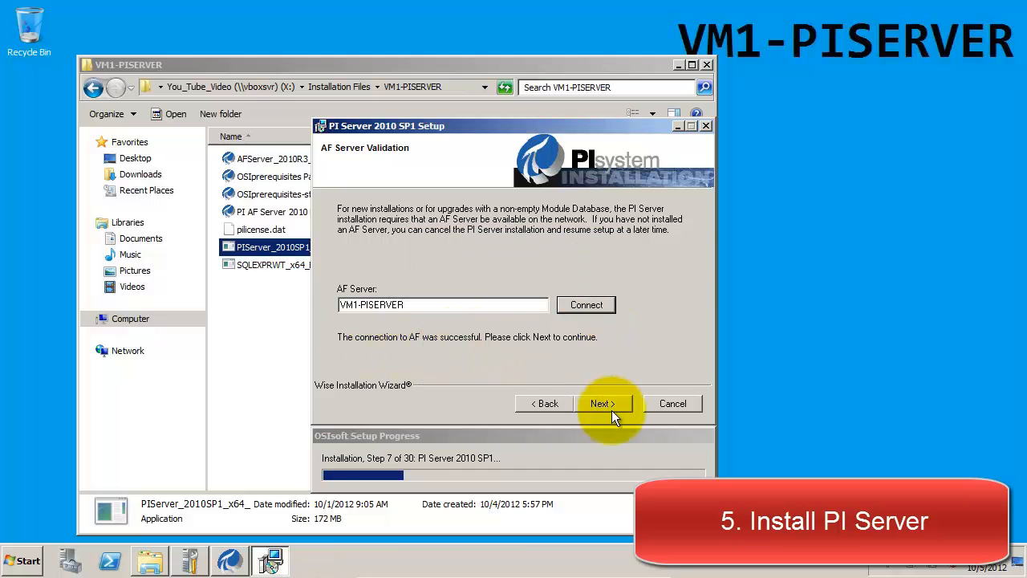
left_click(602, 403)
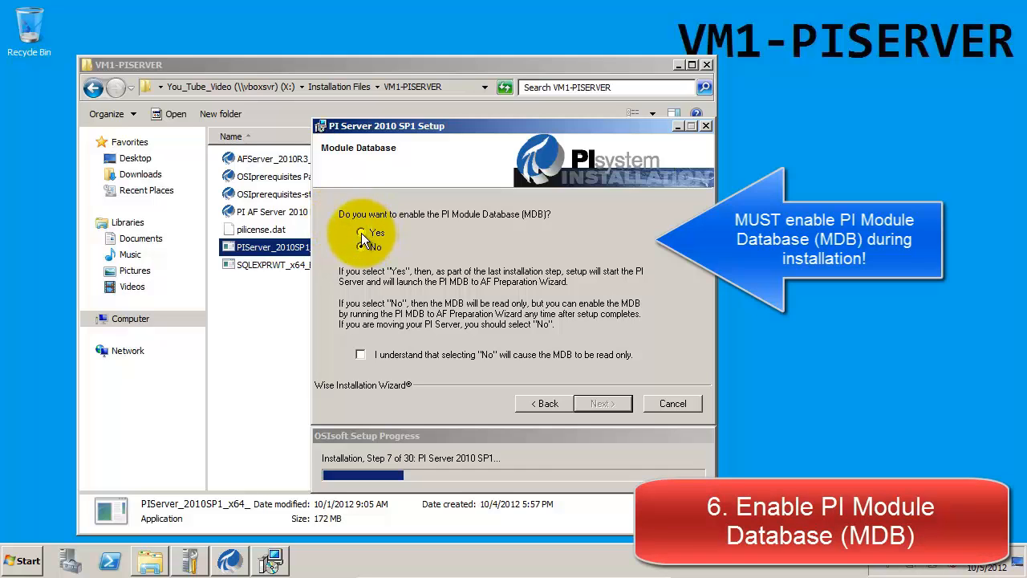
Step: Enable the PI Module Database in setup
left_click(361, 232)
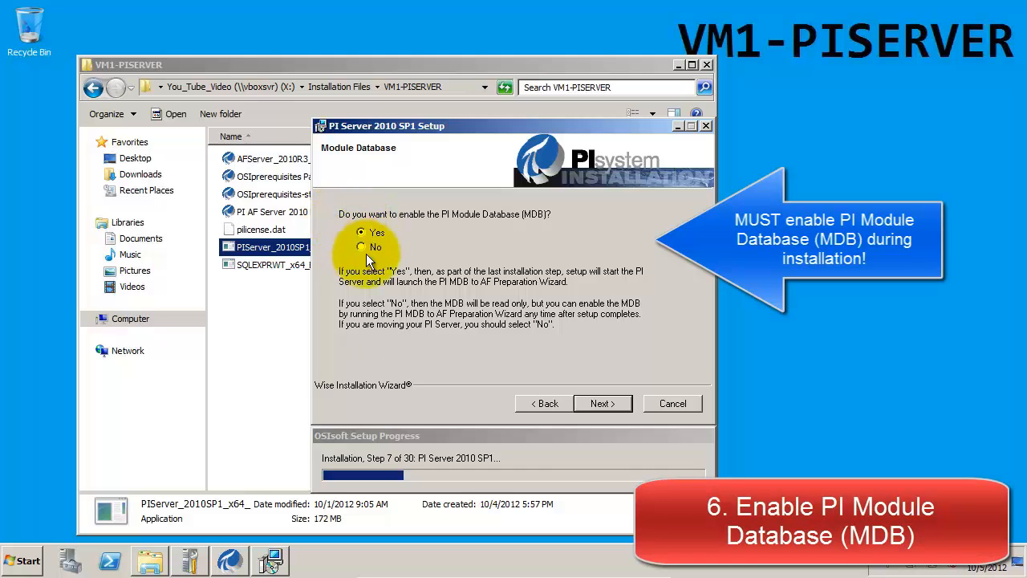
left_click(361, 232)
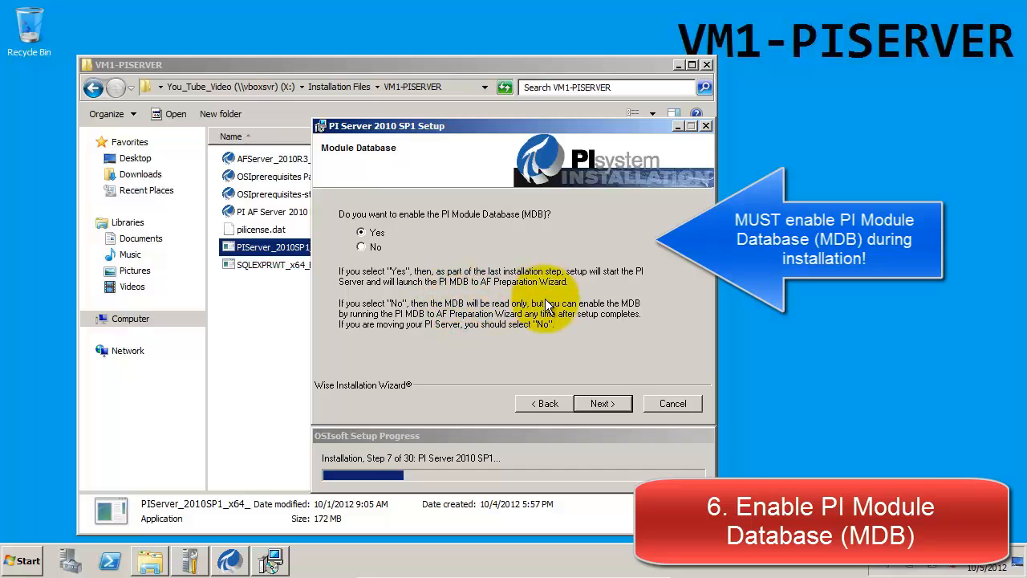
left_click(603, 403)
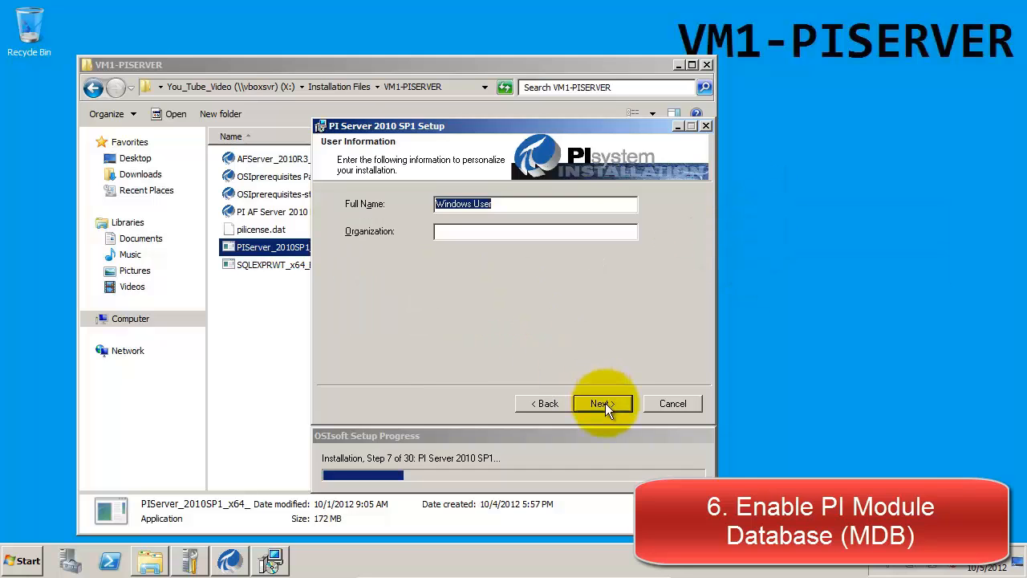
Step: Keep default user info and interface folders, then run the Complete installation
left_click(601, 402)
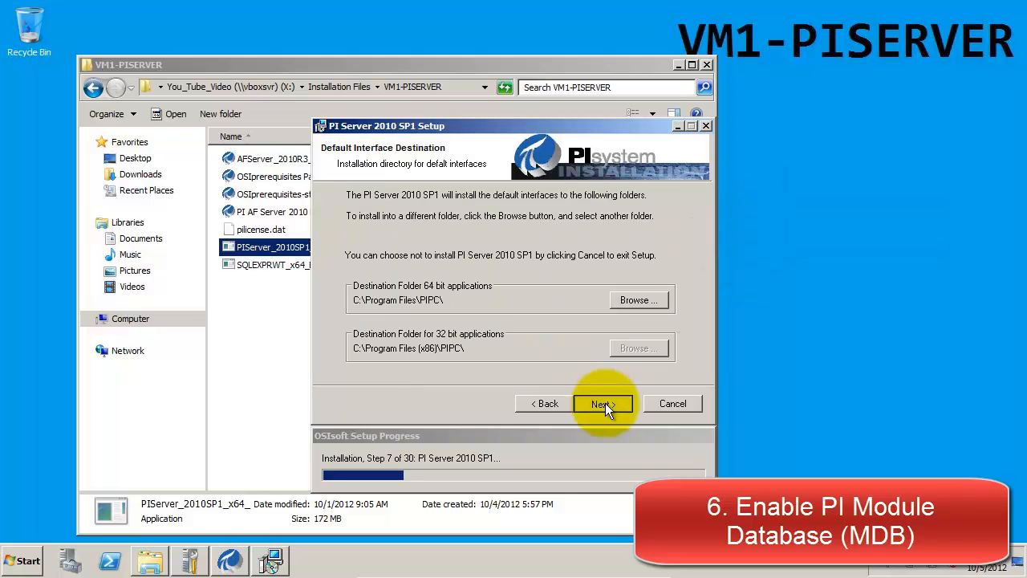
left_click(602, 403)
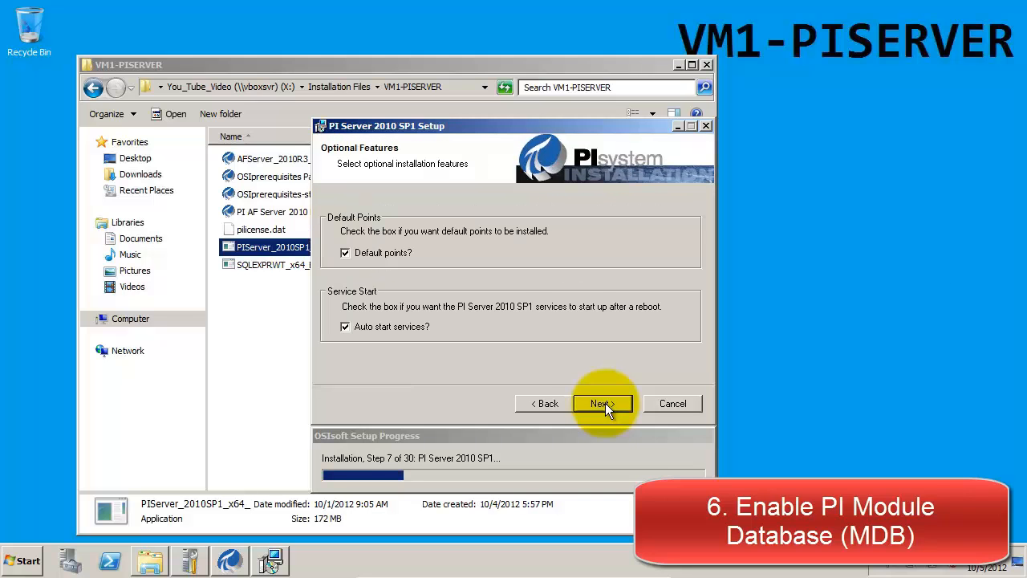
left_click(601, 402)
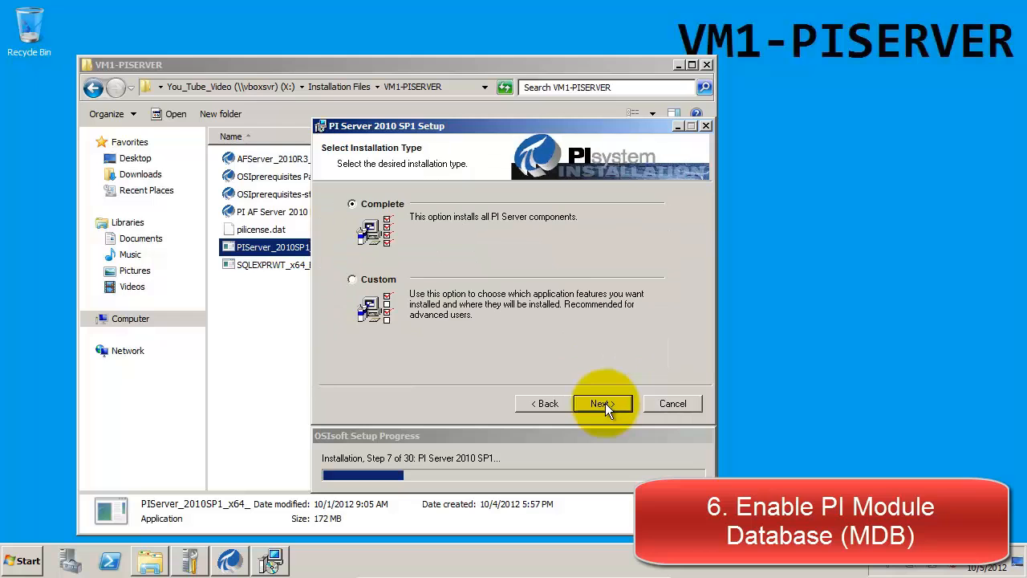
left_click(603, 402)
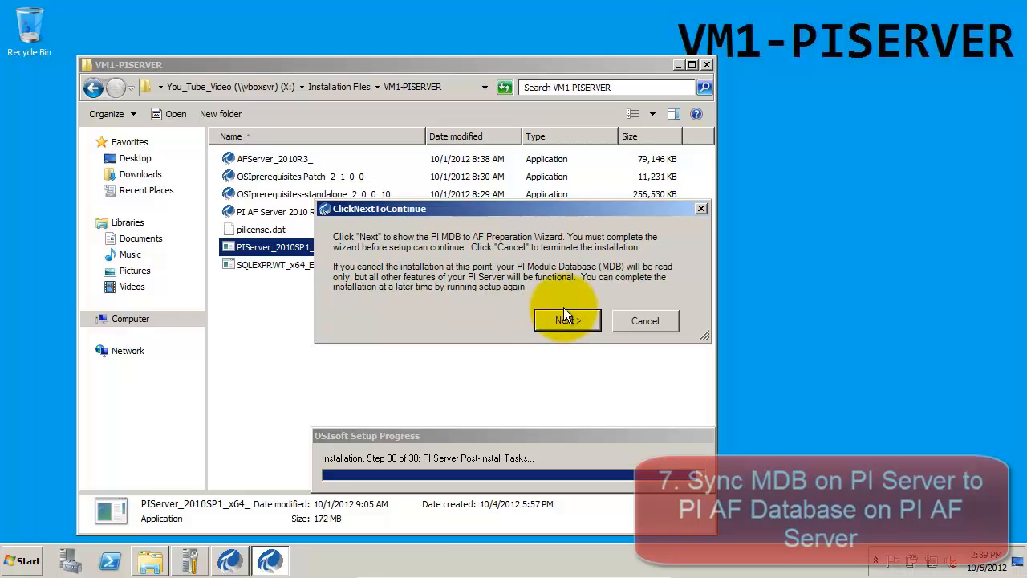
left_click(567, 320)
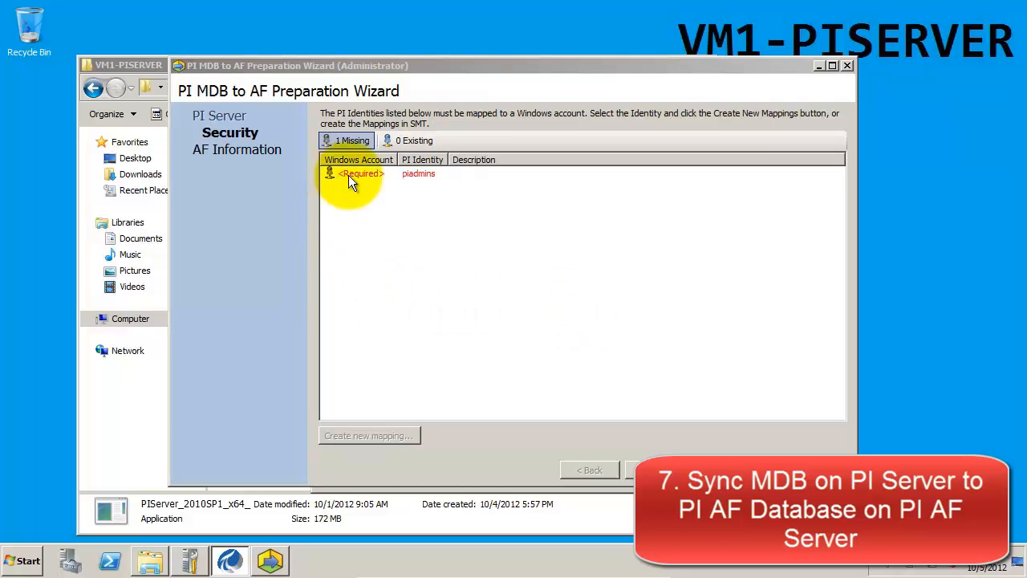
mouse_move(311, 225)
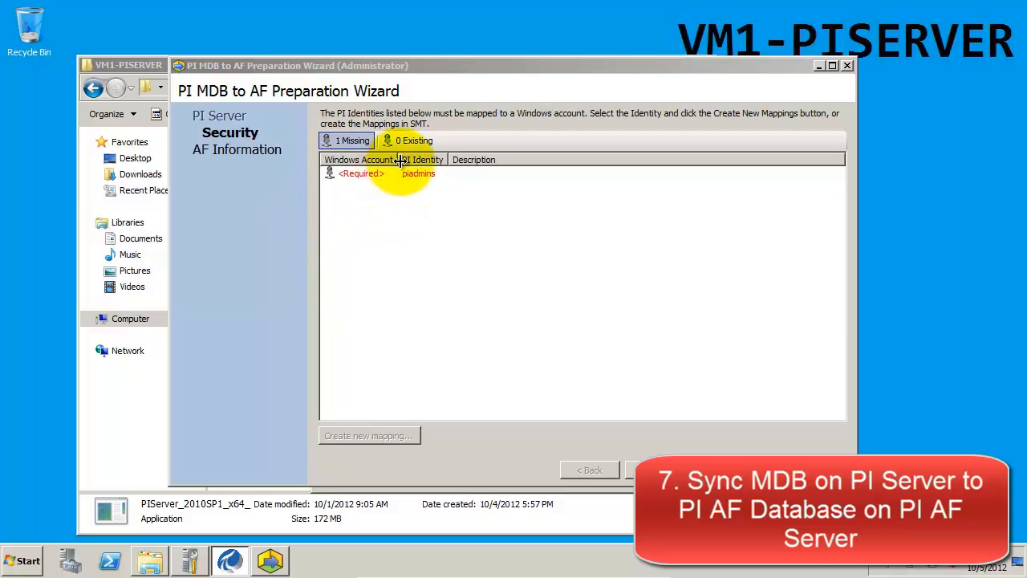
left_click(385, 174)
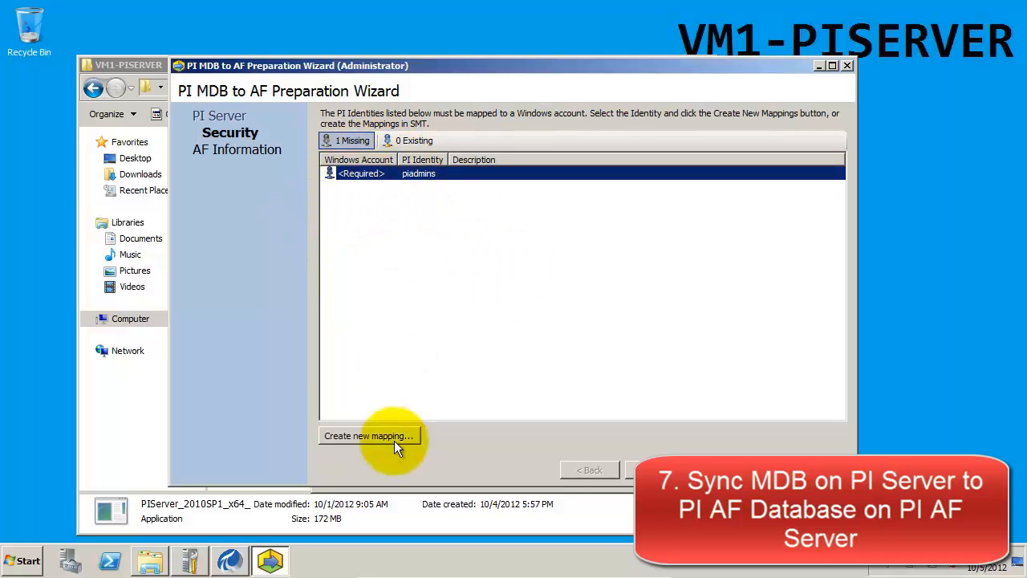
left_click(368, 435)
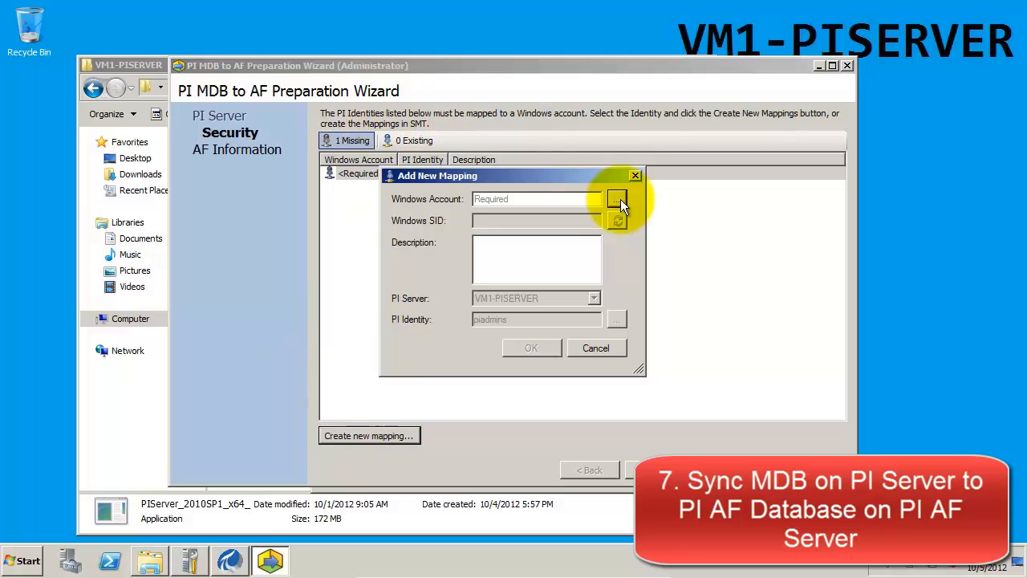
left_click(618, 199)
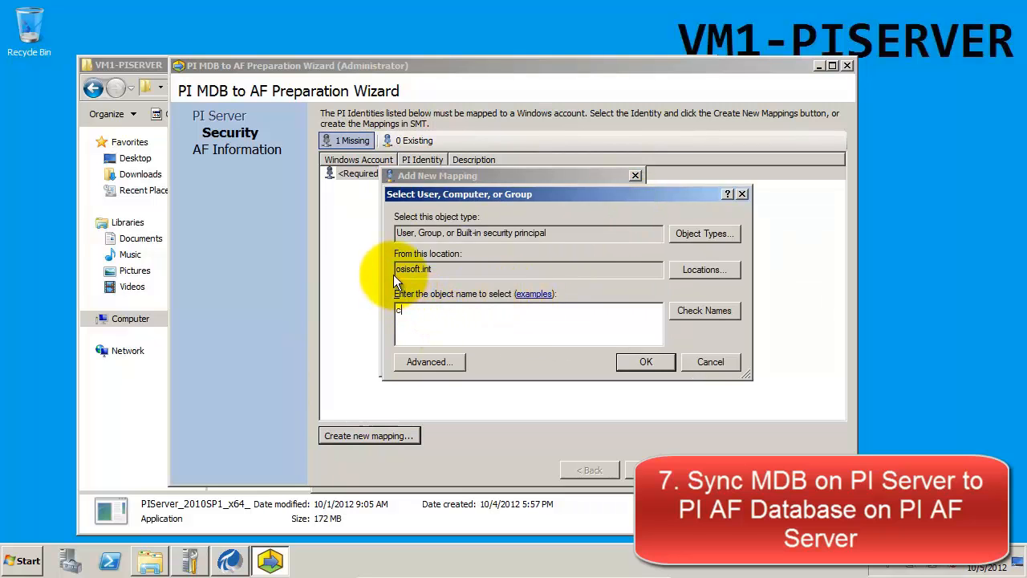
type("metzinger")
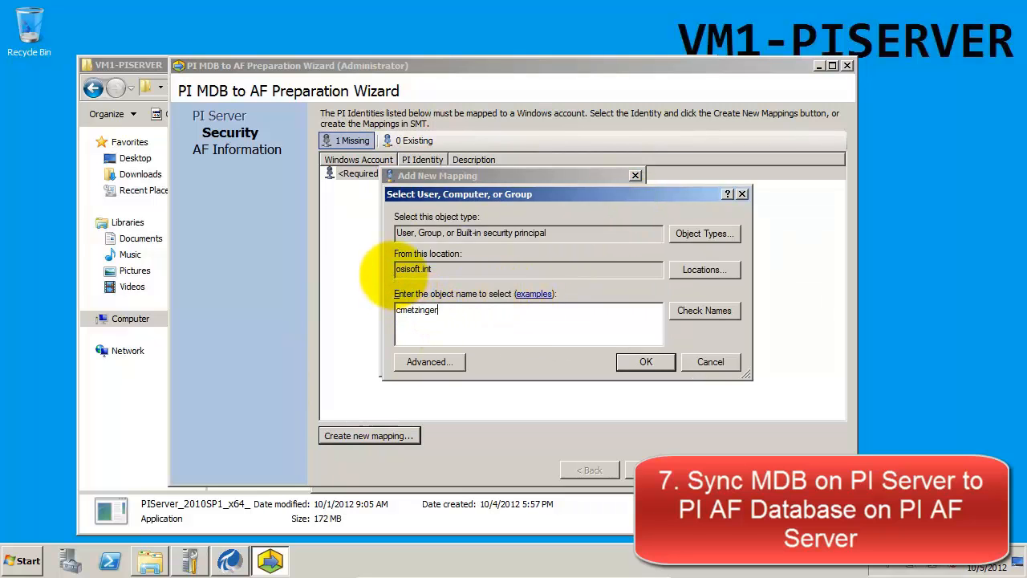
mouse_move(583, 316)
type("c")
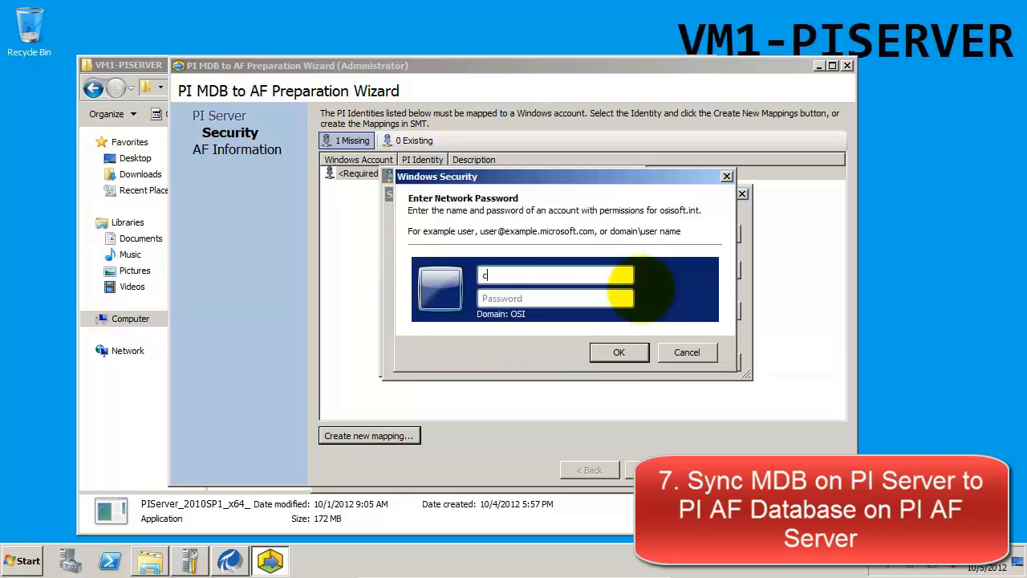
type("metzinger")
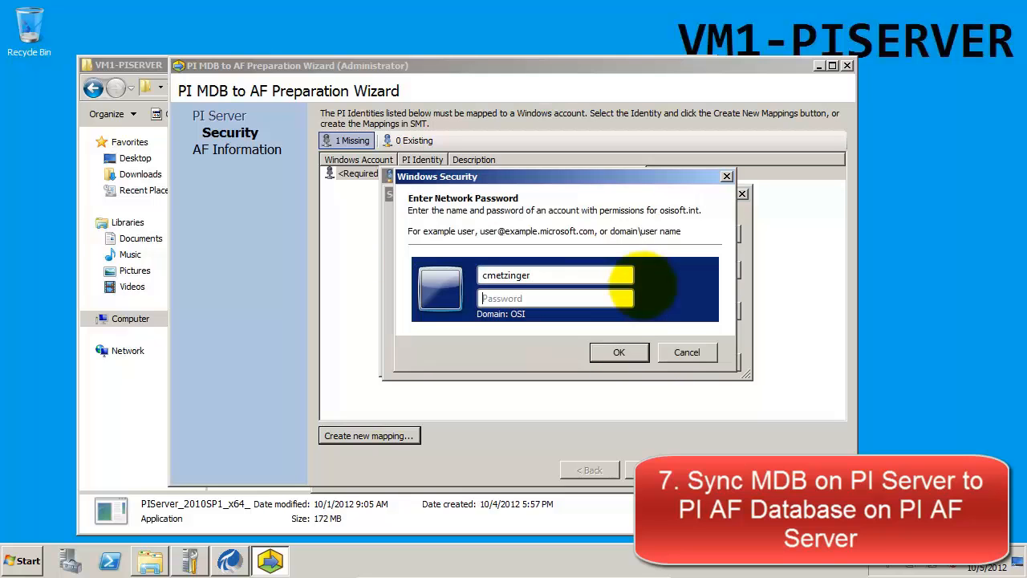
type("•••••")
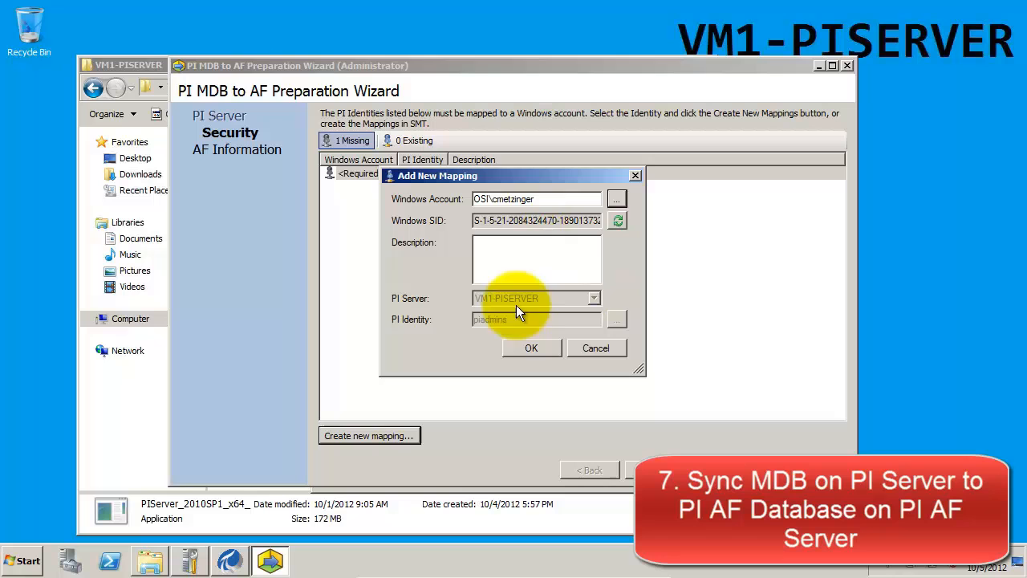
left_click(531, 347)
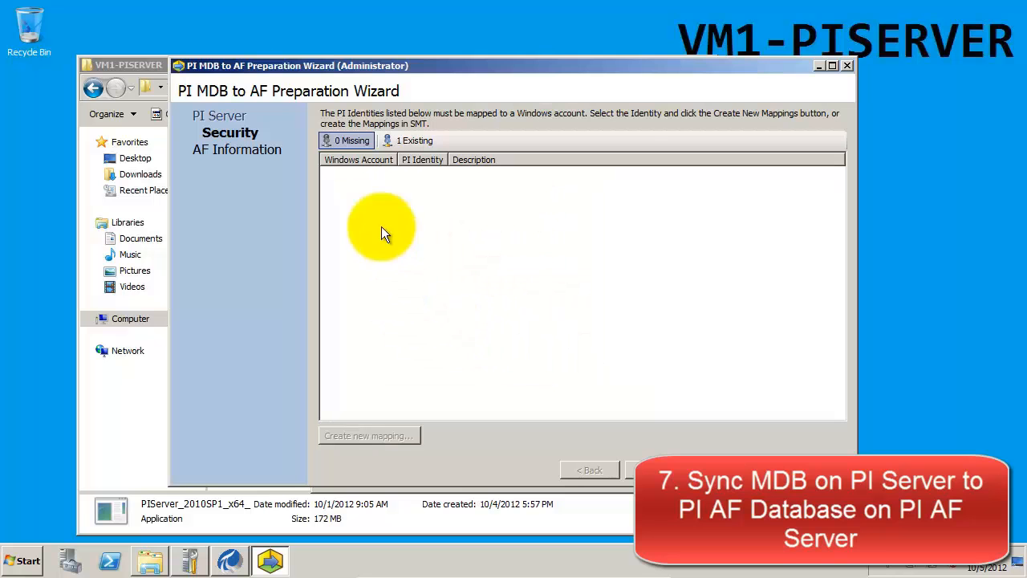
Step: Target the MDB to AF Sync database on VM1-PISERVER and create the ModuleDB element
left_click(408, 140)
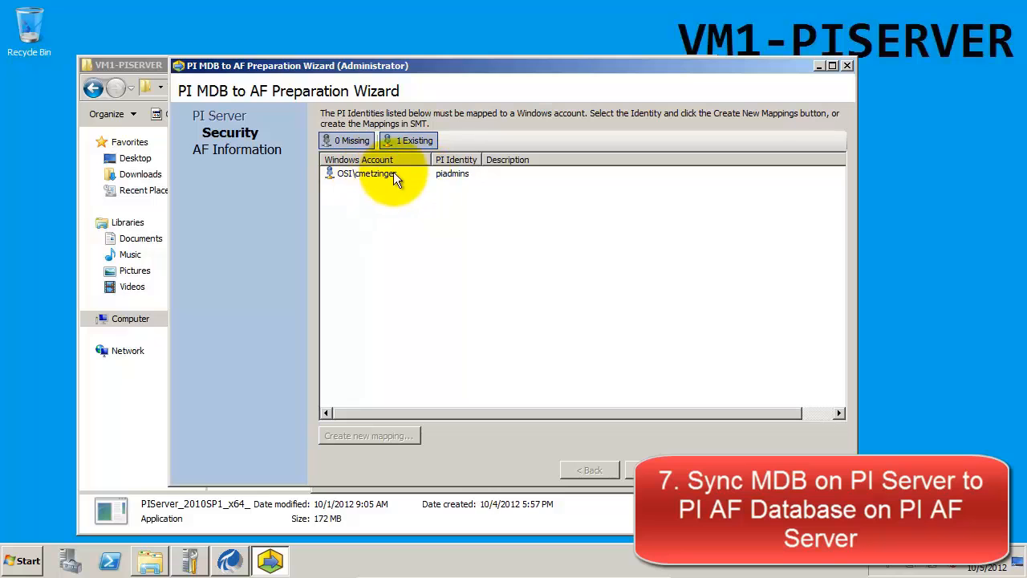
mouse_move(389, 178)
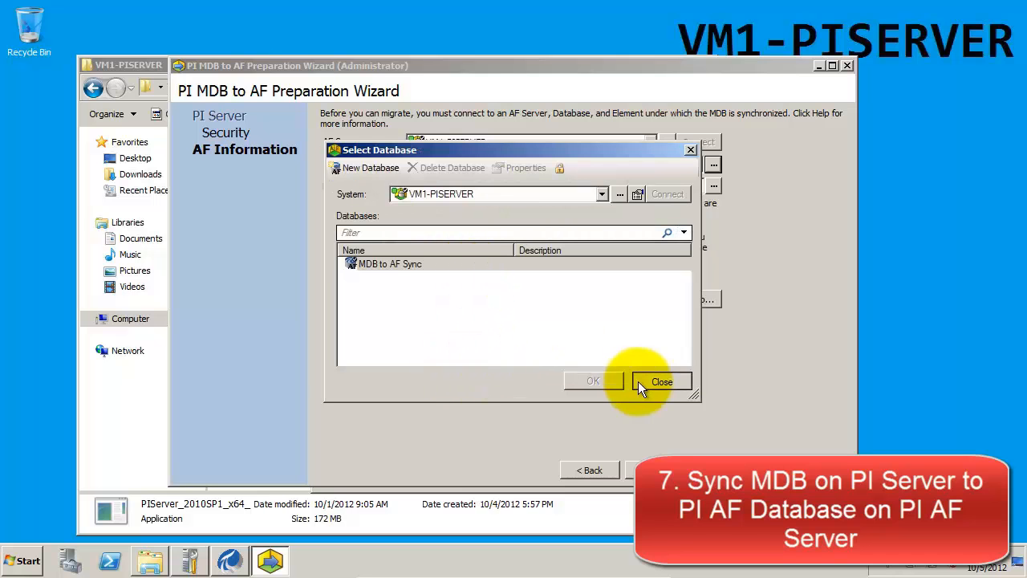
left_click(662, 381)
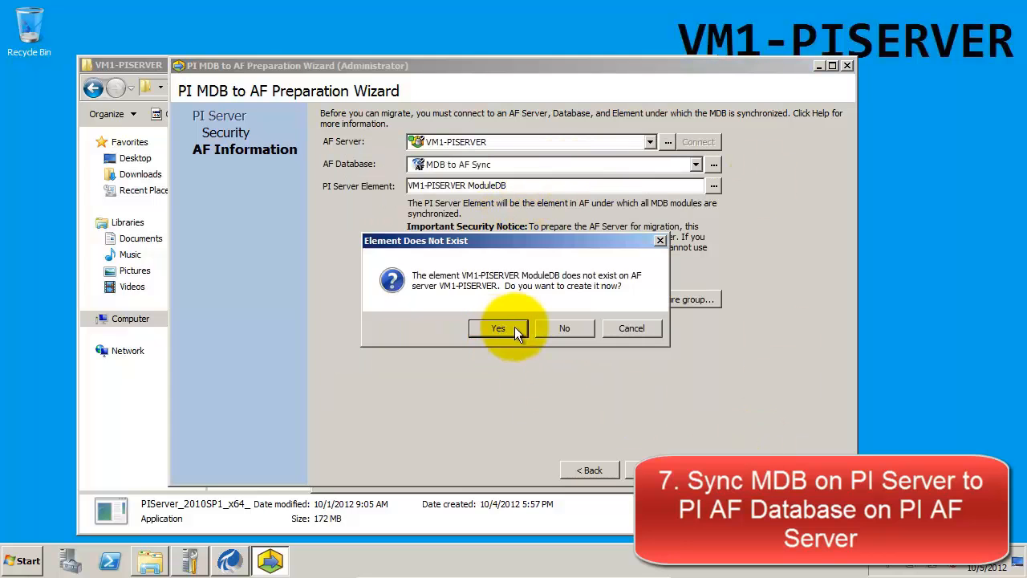
left_click(497, 327)
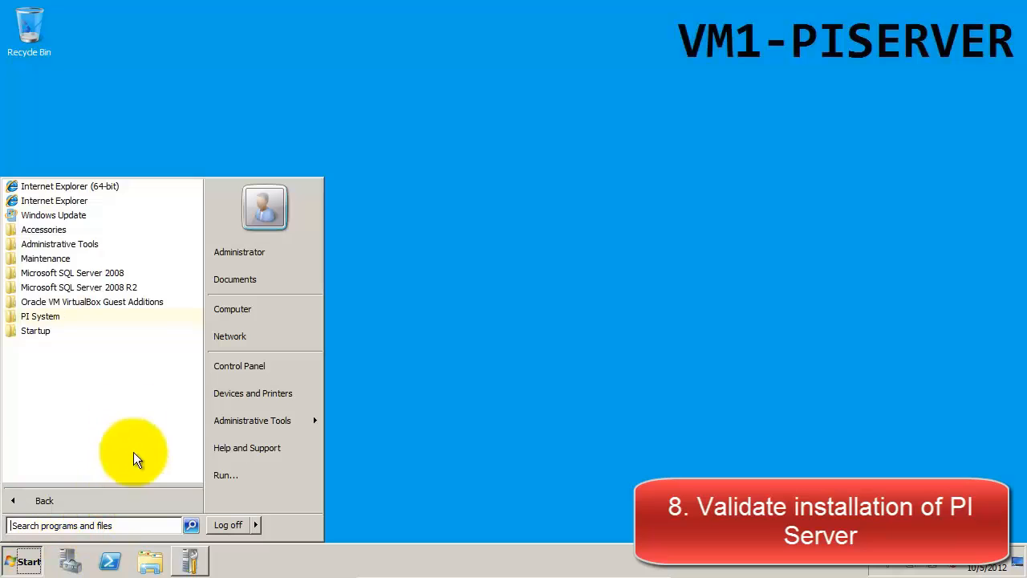
Step: Launch PI System Management Tools and select VM1-PISERVER as the server
left_click(39, 316)
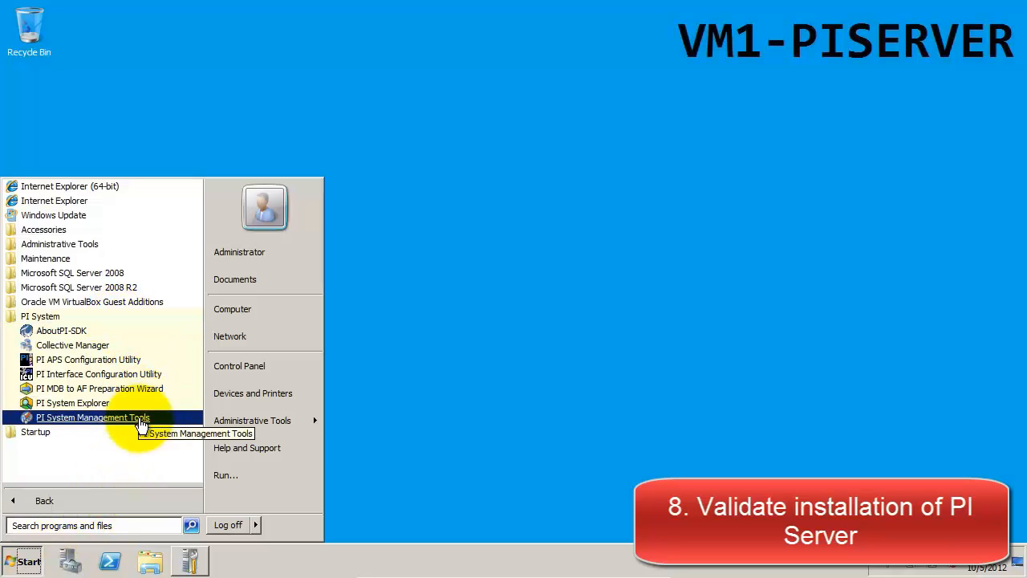
left_click(93, 416)
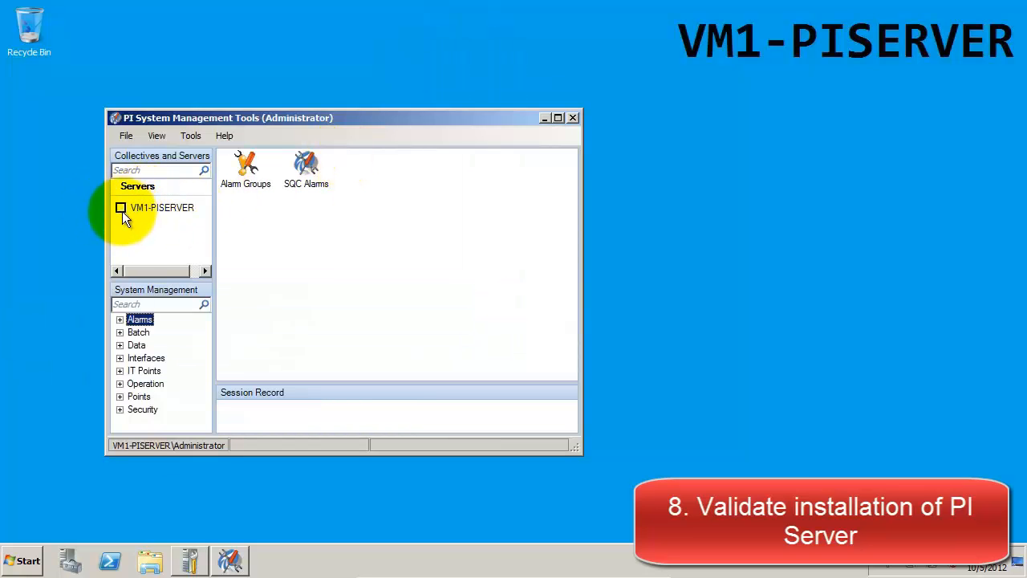
left_click(120, 207)
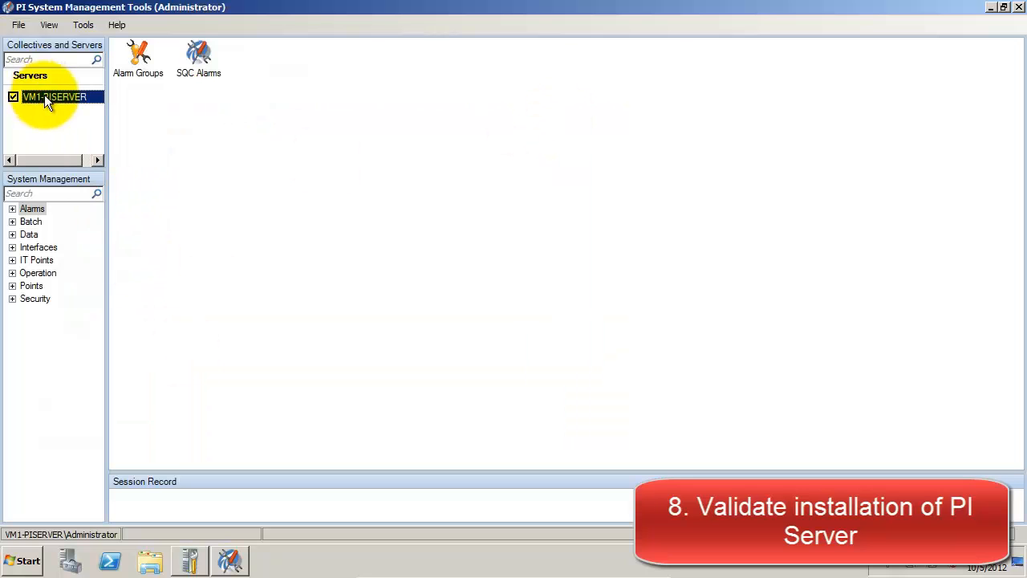
Step: Confirm the VM1-PISERVER connection under Connections, then bring up the VM2-INTERFACE desktop
left_click(83, 24)
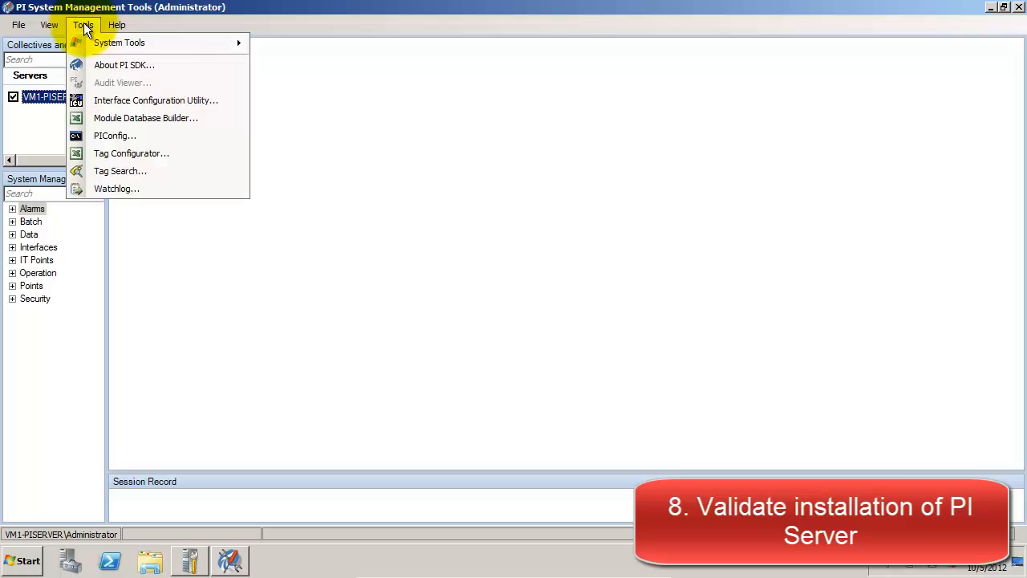
left_click(18, 24)
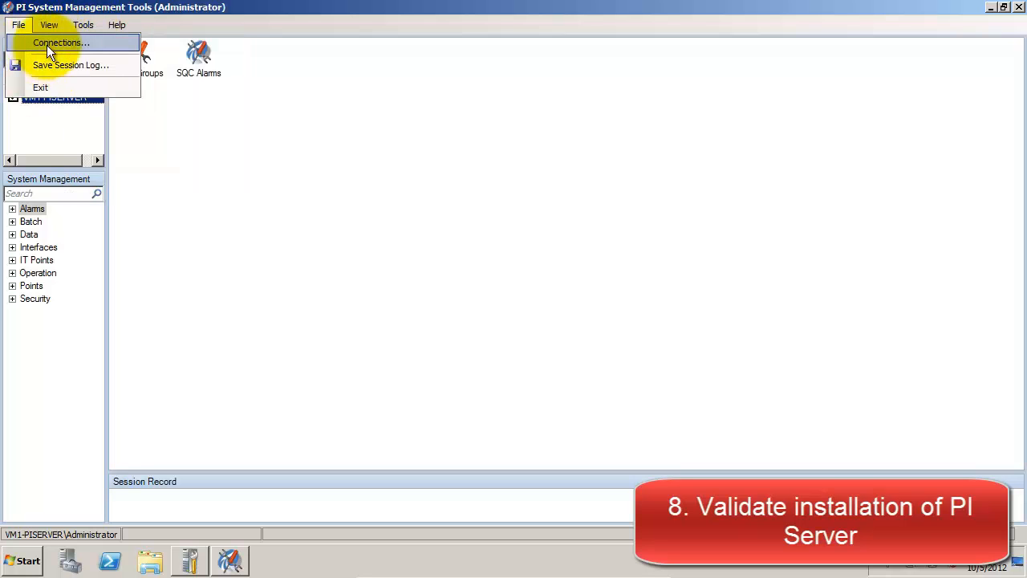
left_click(61, 42)
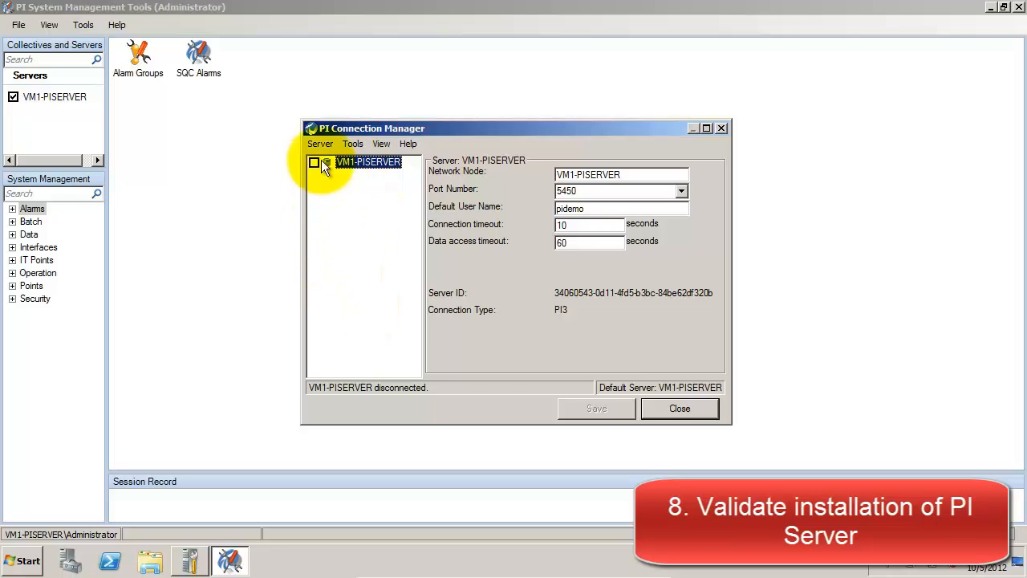
left_click(313, 162)
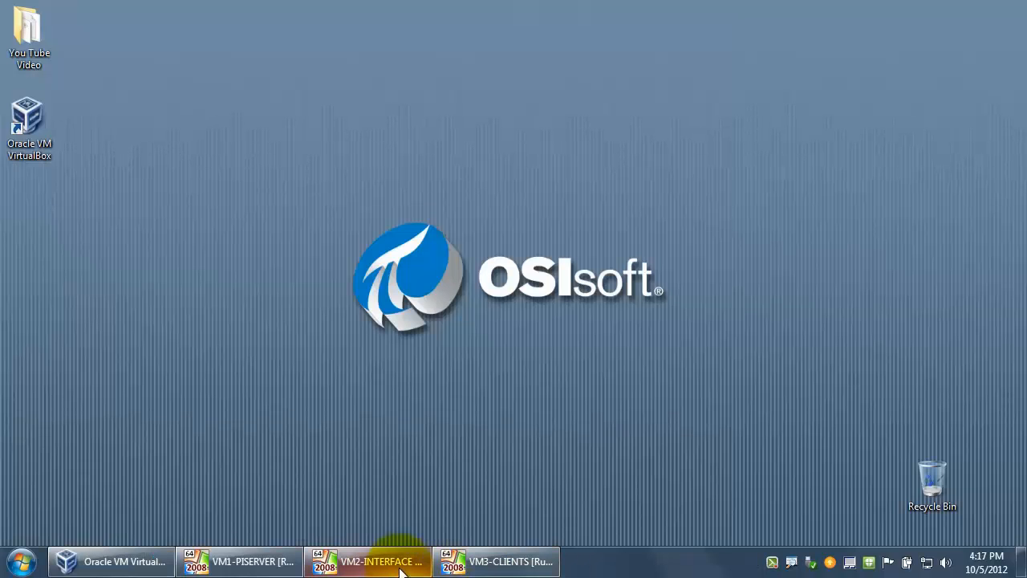
left_click(367, 561)
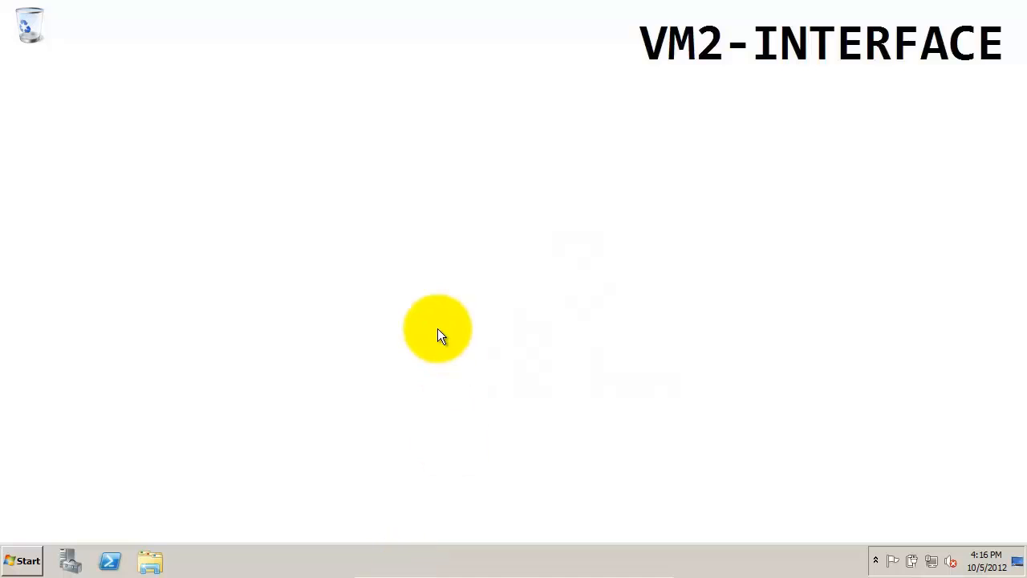